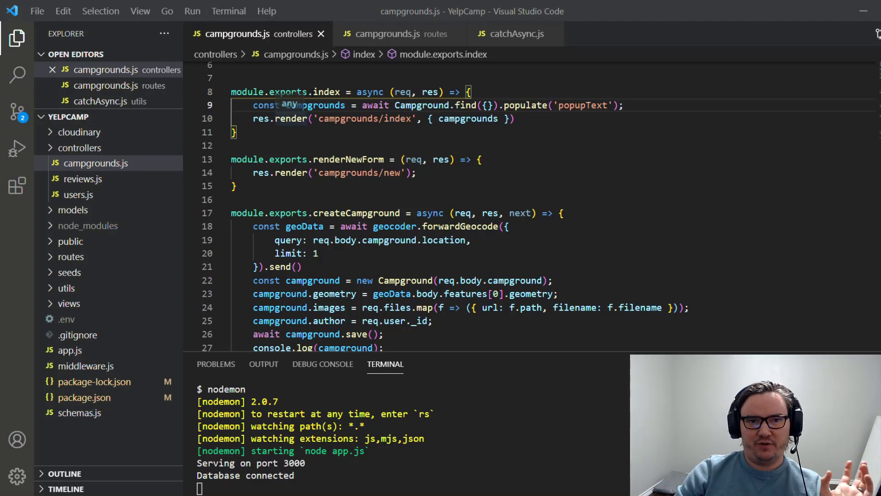
pyautogui.moveTo(413, 159)
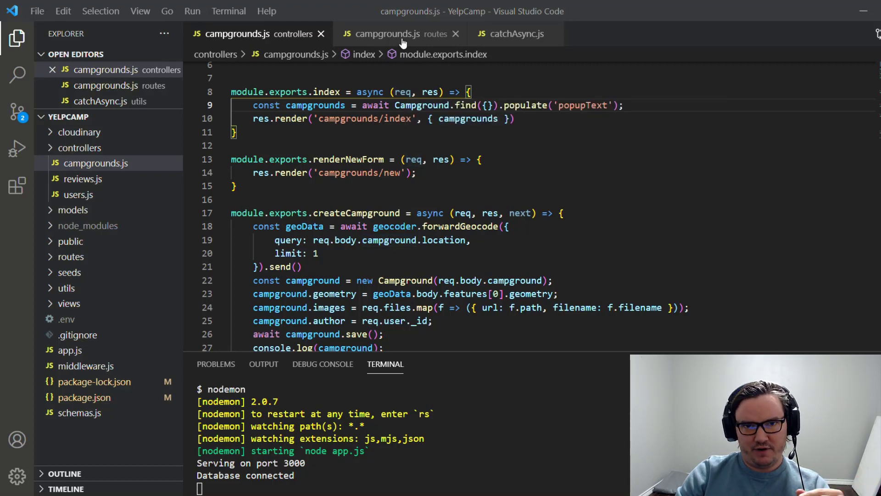
# Compare the campgrounds routes file with the catchAsync helper, ending on the routes where index is wrapped.
pyautogui.click(393, 34)
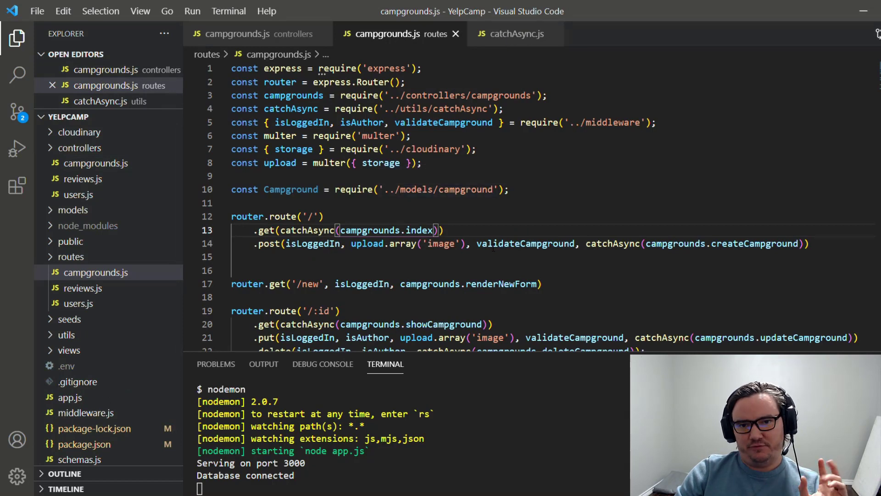
pyautogui.click(515, 34)
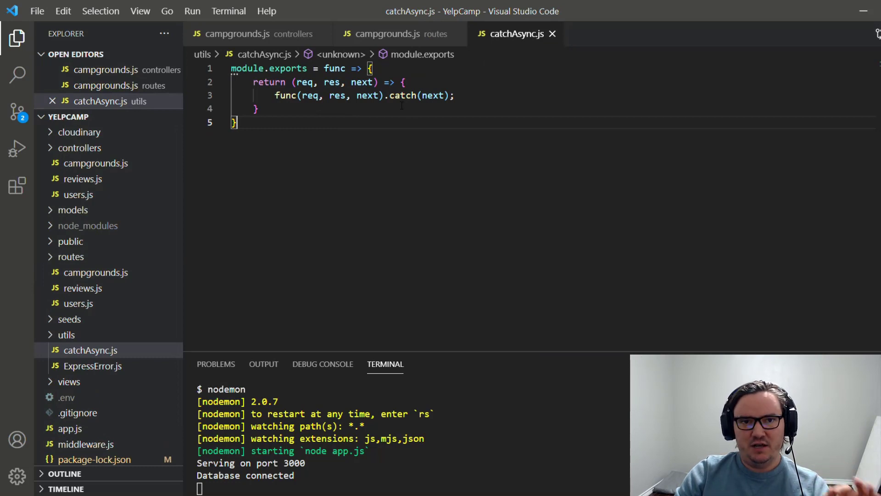
pyautogui.moveTo(380, 154)
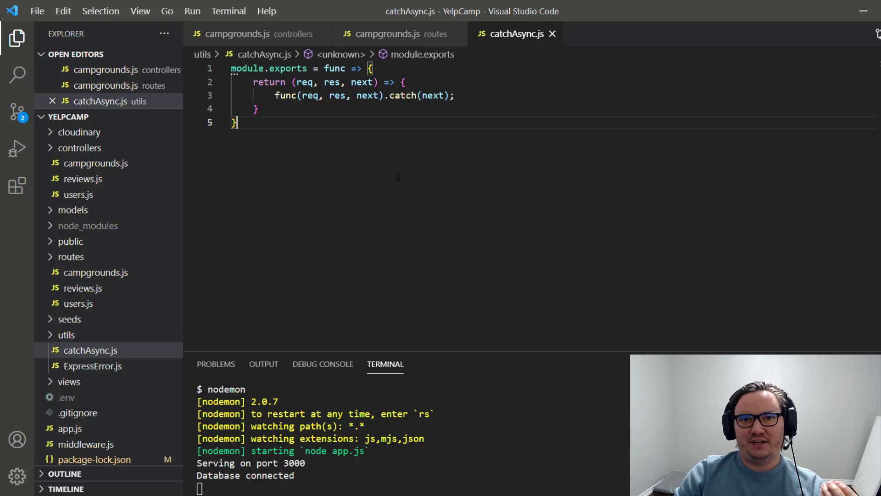
pyautogui.moveTo(407, 181)
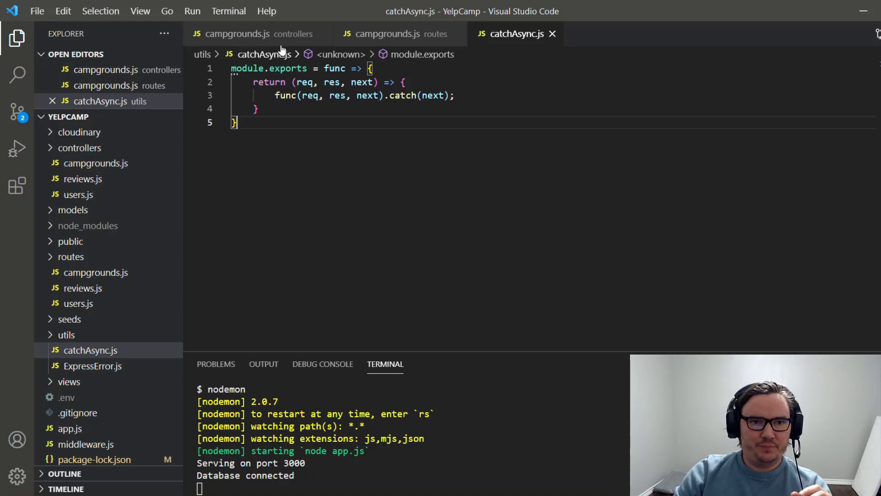
pyautogui.click(395, 33)
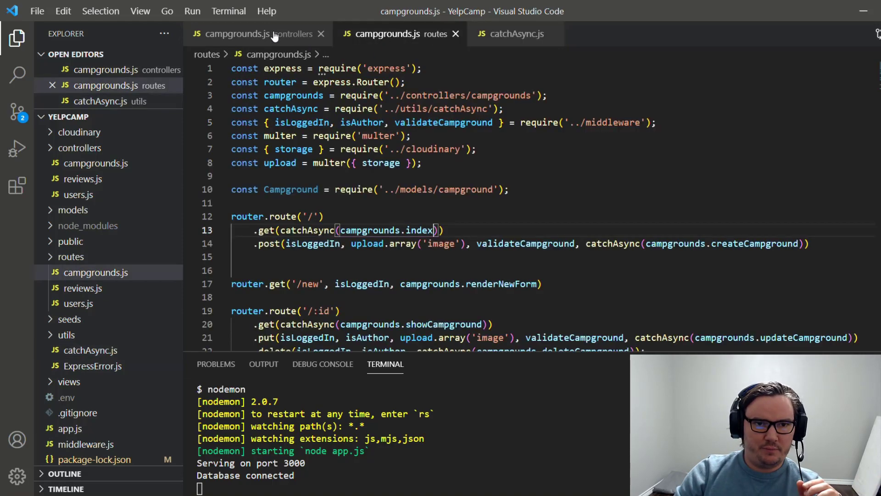
# Walk through the controller's index and renderNewForm handlers in campgrounds.js.
pyautogui.click(248, 34)
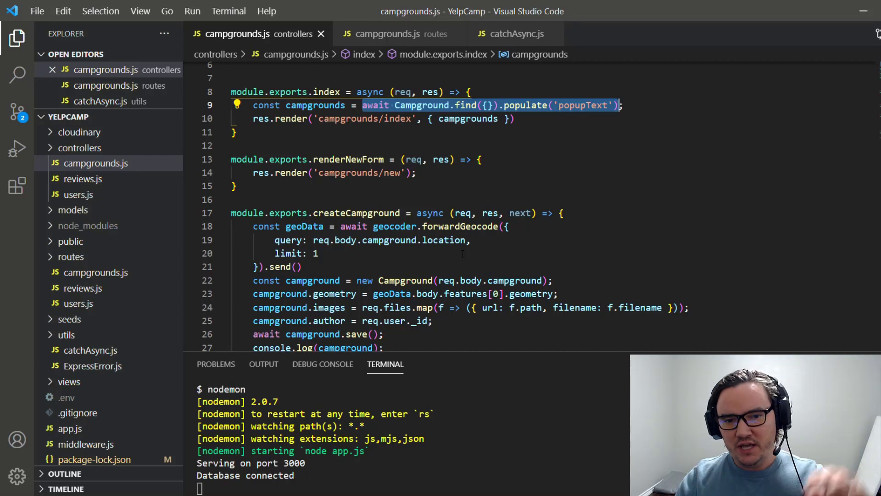
pyautogui.moveTo(443, 212)
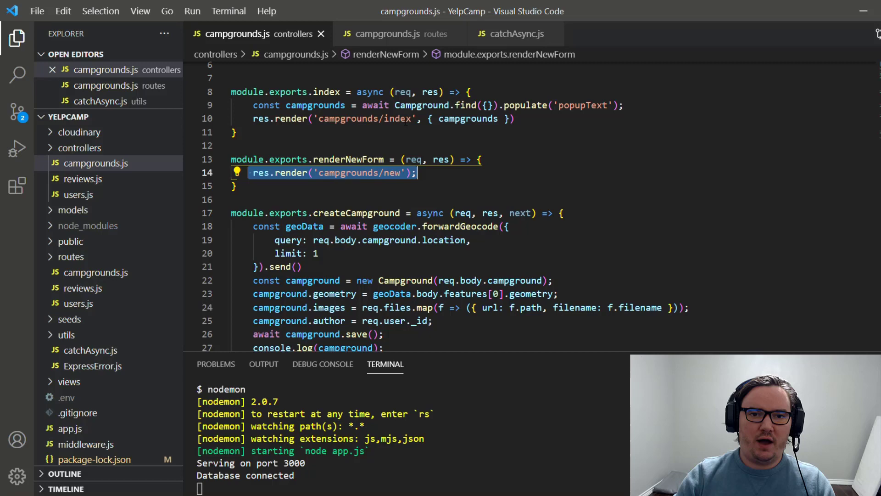
pyautogui.press('alt+tab')
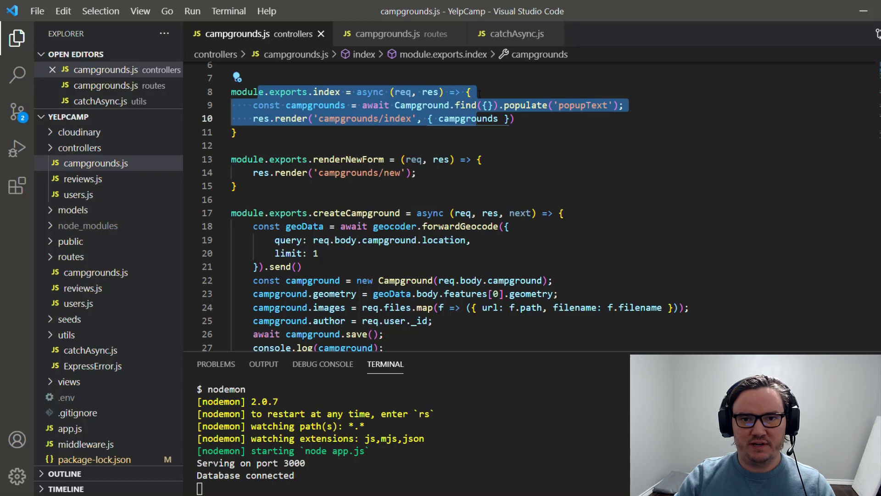
# Add throw new Error('This is an error!') at the top of index and save.
pyautogui.write("throw new Error('Thji")
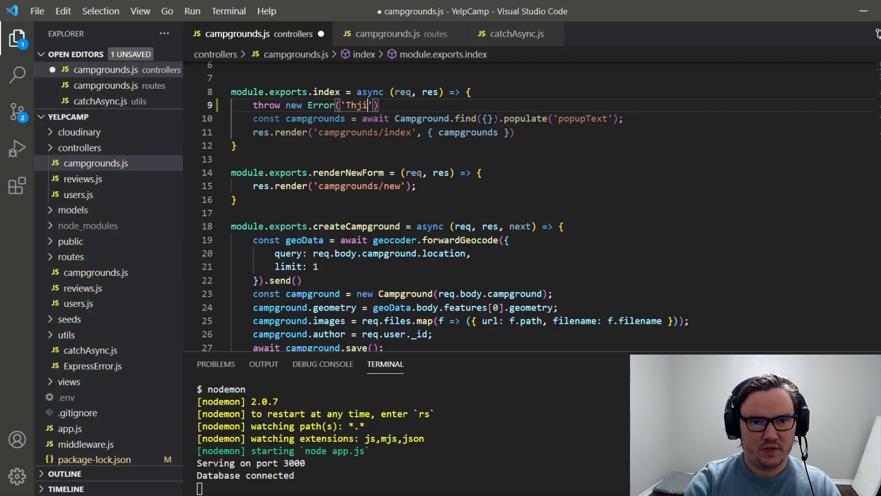
pyautogui.write('This is an')
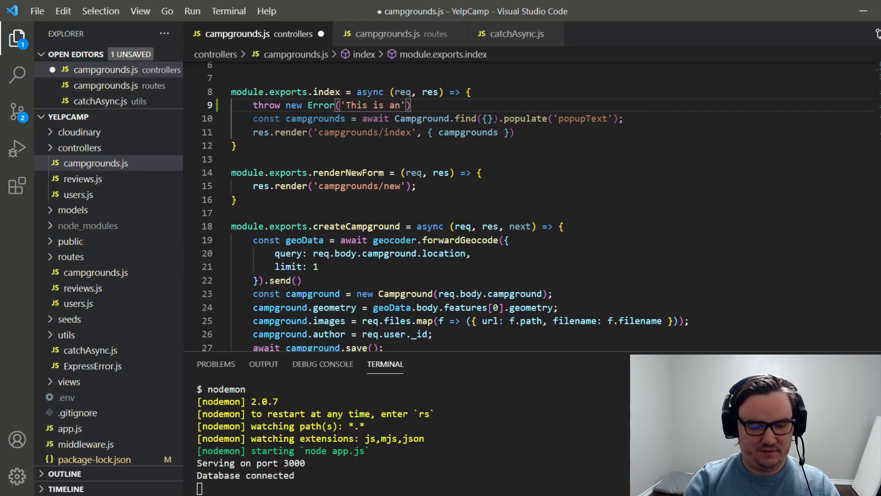
pyautogui.write('error!')
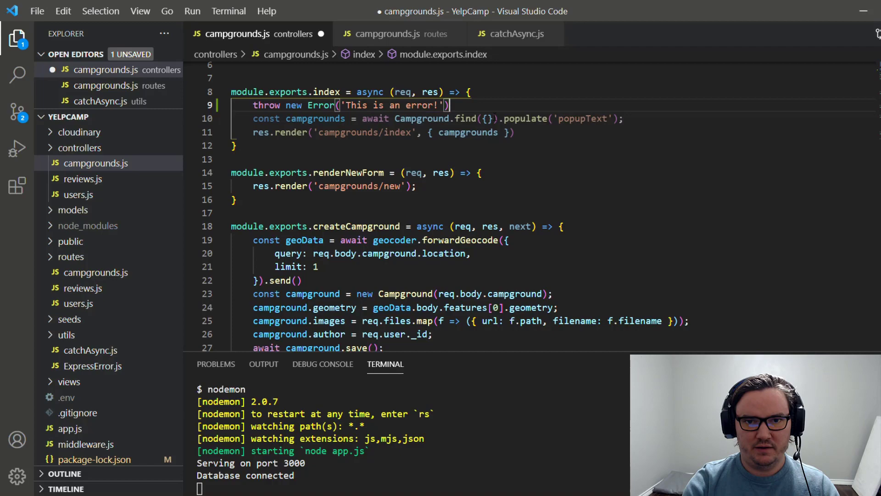
pyautogui.press('alt+tab')
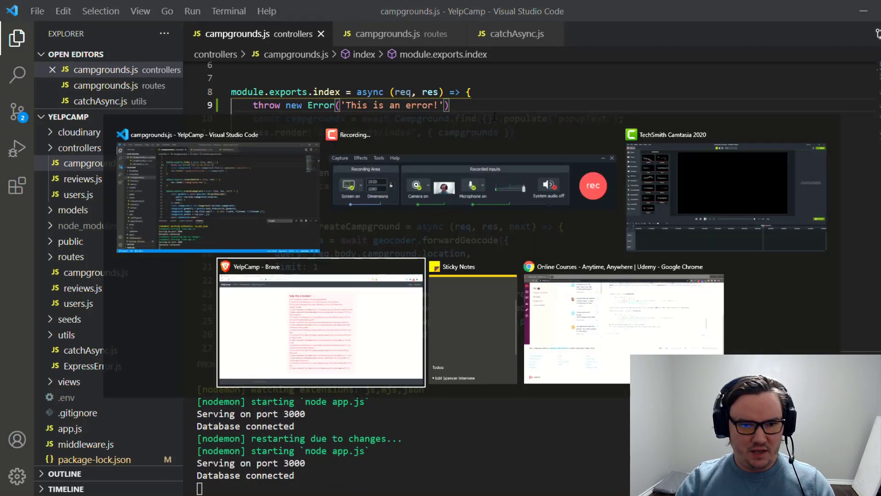
# Reload the campgrounds page and point out the error message, module.exports.index and controller line in the trace.
pyautogui.click(321, 320)
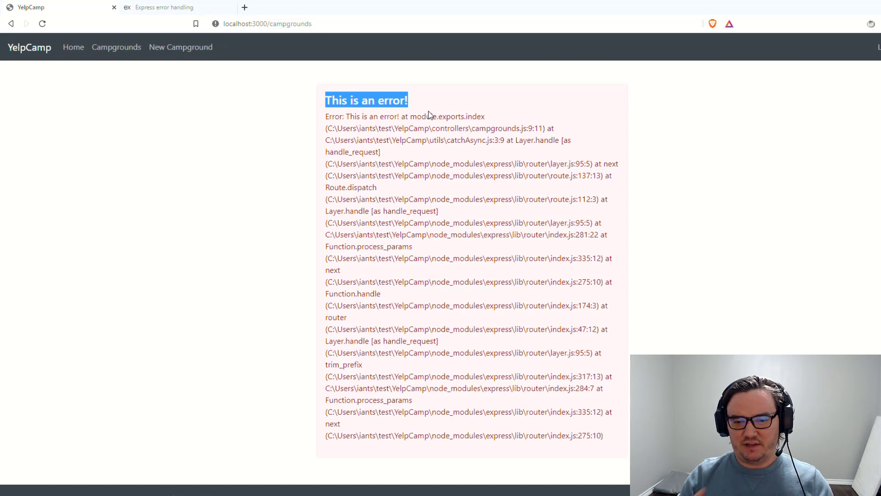
pyautogui.moveTo(351, 133)
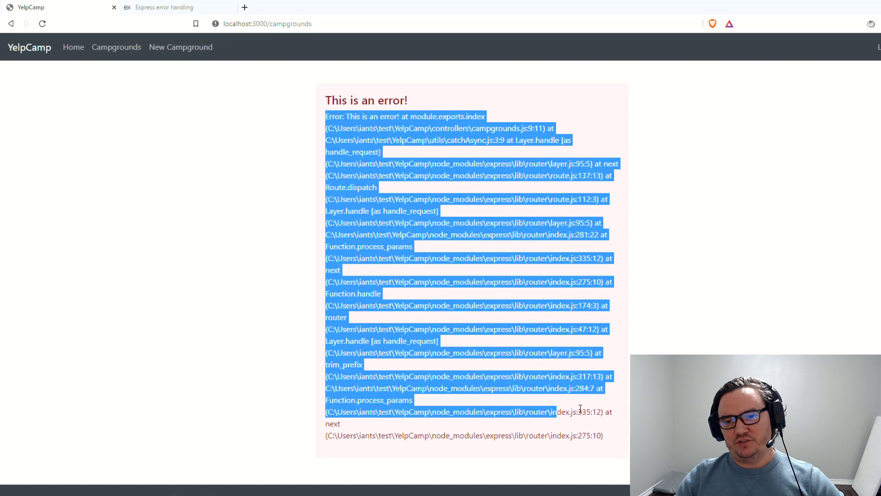
pyautogui.moveTo(658, 296)
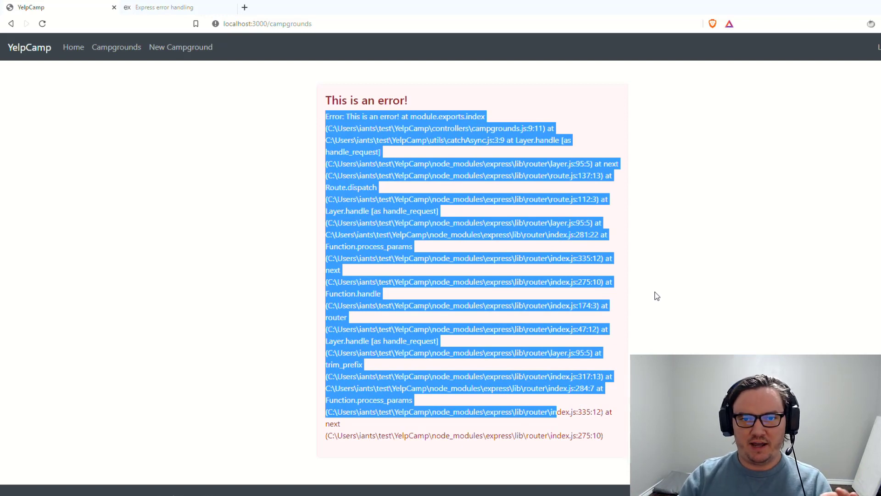
pyautogui.moveTo(620, 216)
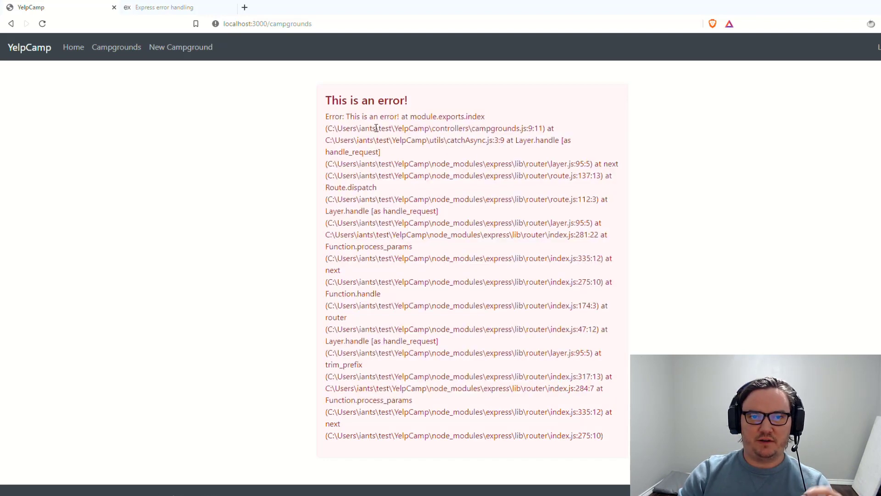
pyautogui.doubleClick(373, 116)
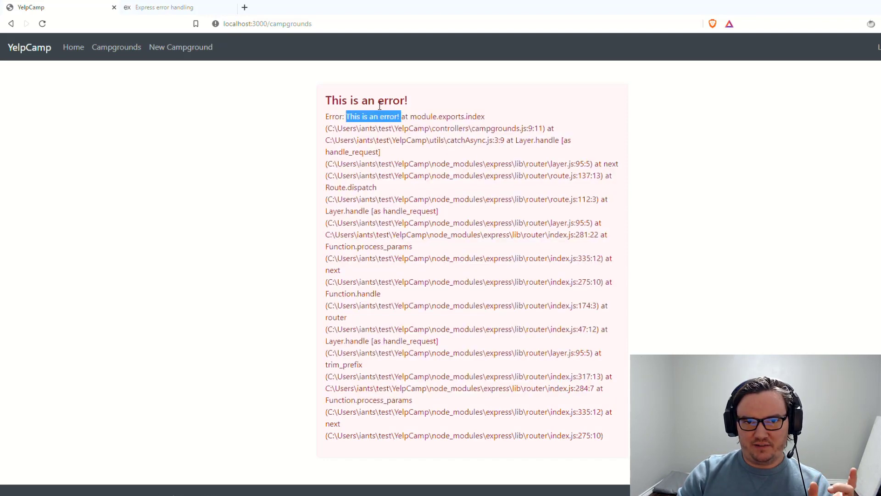
pyautogui.doubleClick(366, 100)
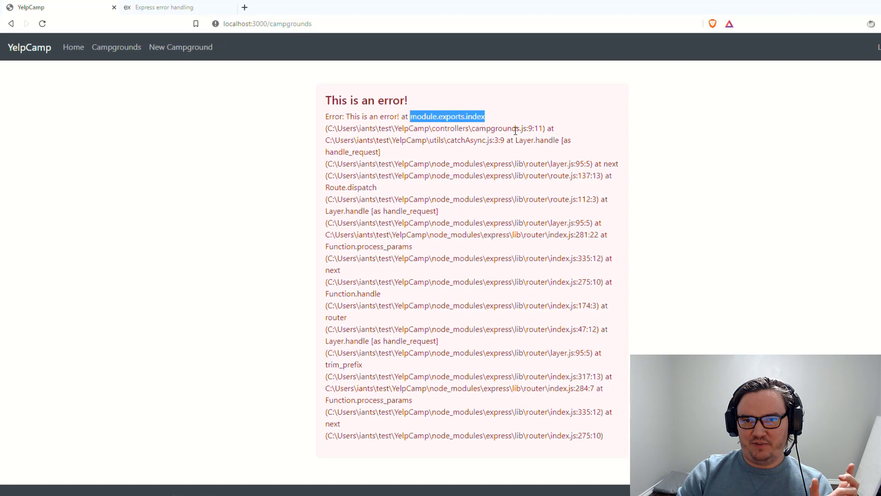
pyautogui.doubleClick(493, 128)
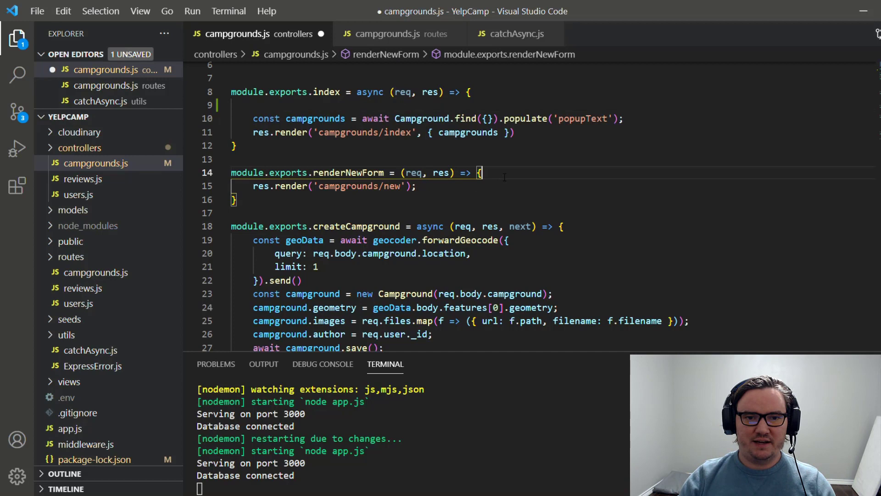
# Move the test throw into renderNewForm and bring up app.js's error-handling middleware.
pyautogui.write("throw new Error('This is an error!')")
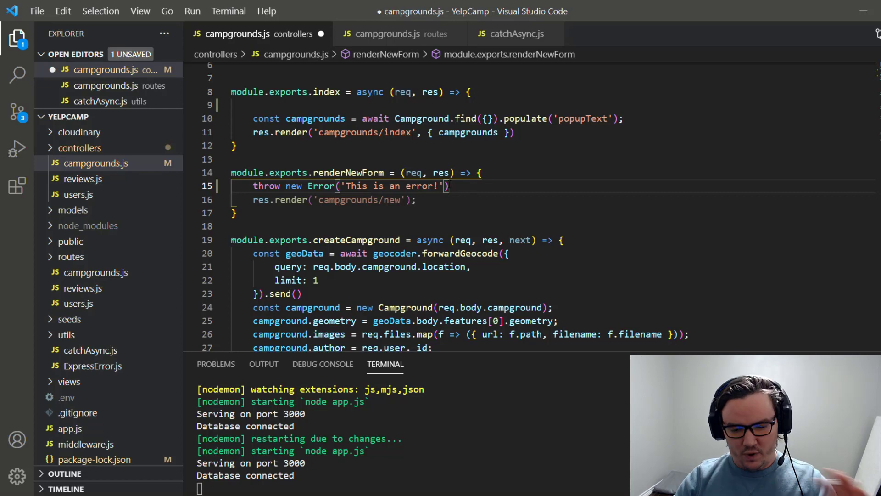
pyautogui.click(70, 379)
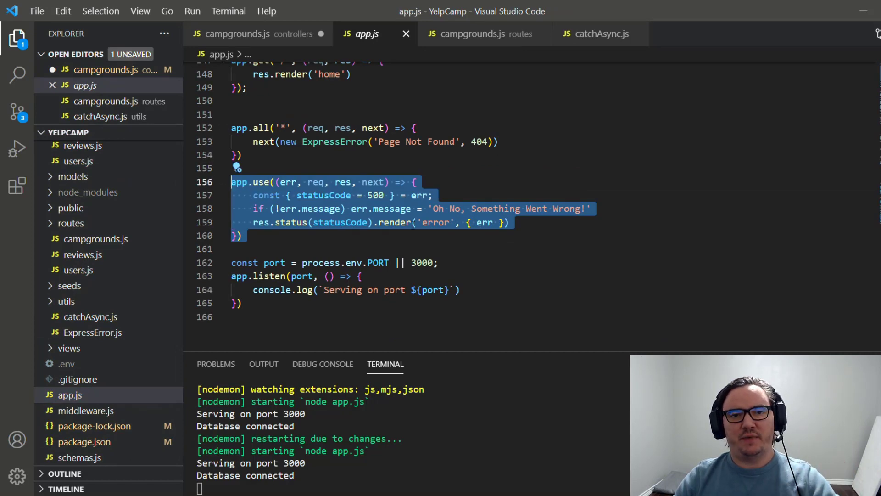
pyautogui.press('alt+tab')
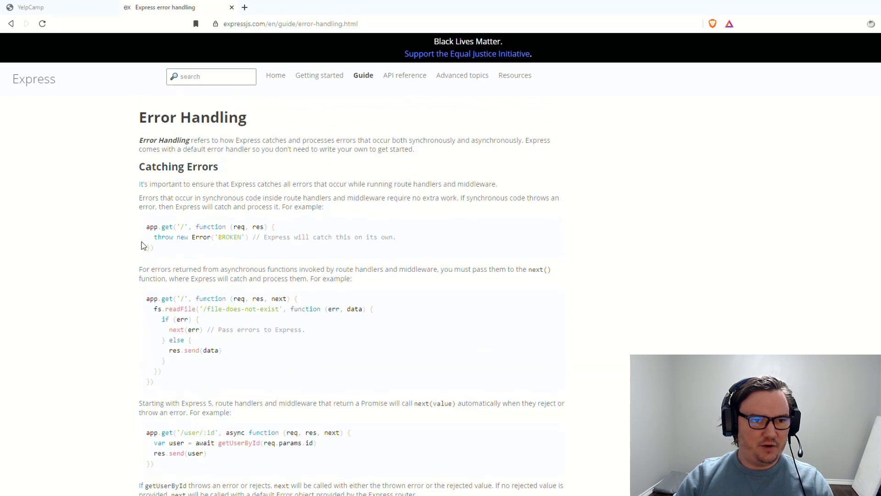
# Highlight the synchronous errors paragraph, then scroll to the asynchronous next example.
pyautogui.moveTo(140, 198); pyautogui.dragTo(236, 198)
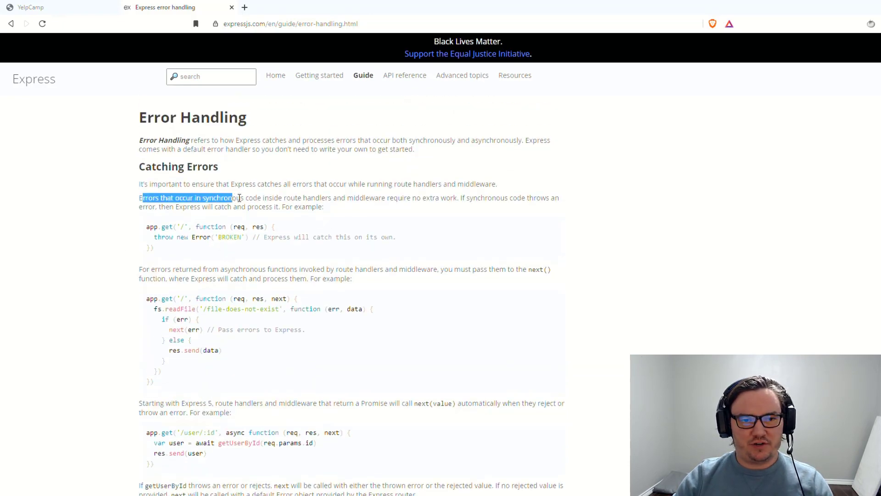
pyautogui.moveTo(233, 197); pyautogui.dragTo(346, 197)
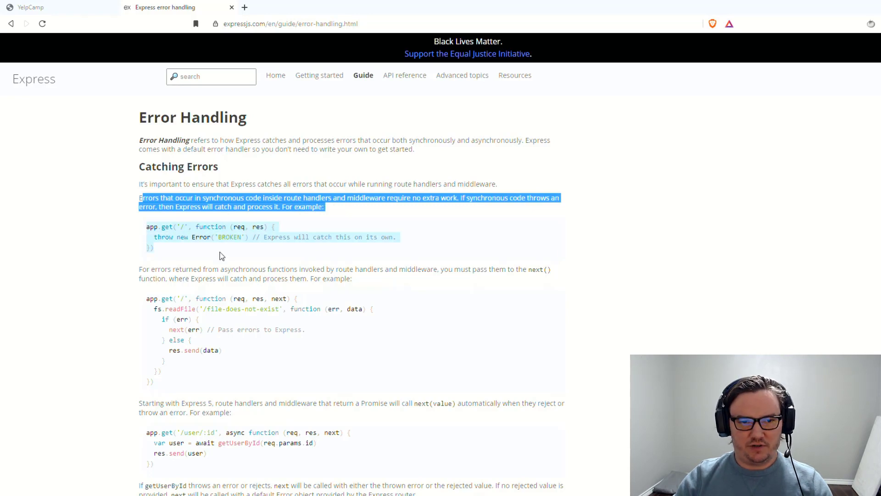
pyautogui.moveTo(258, 247)
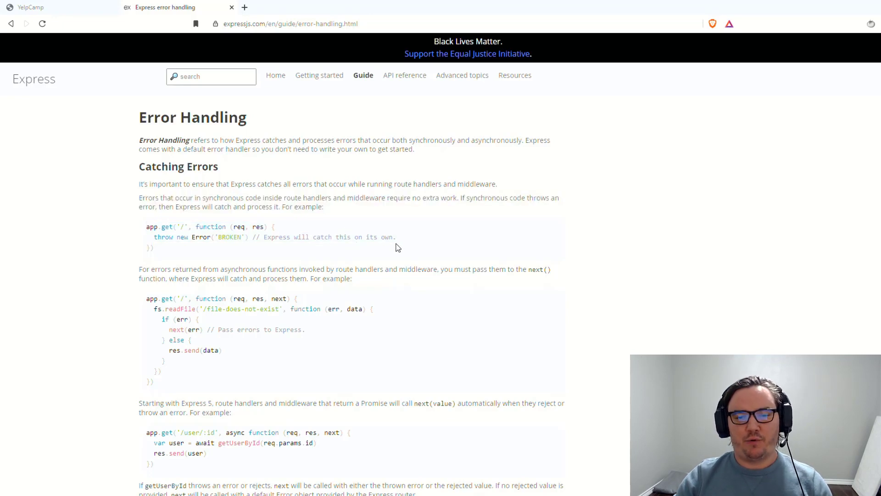
pyautogui.scroll(-3)
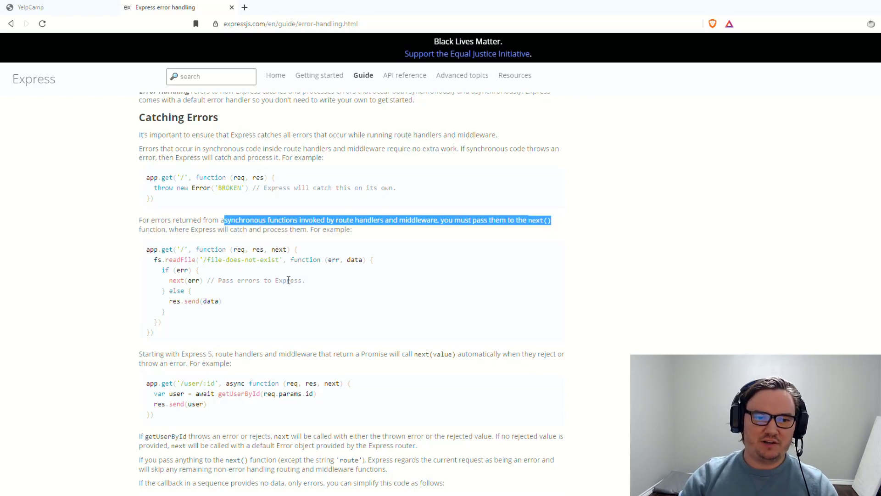
pyautogui.moveTo(213, 298)
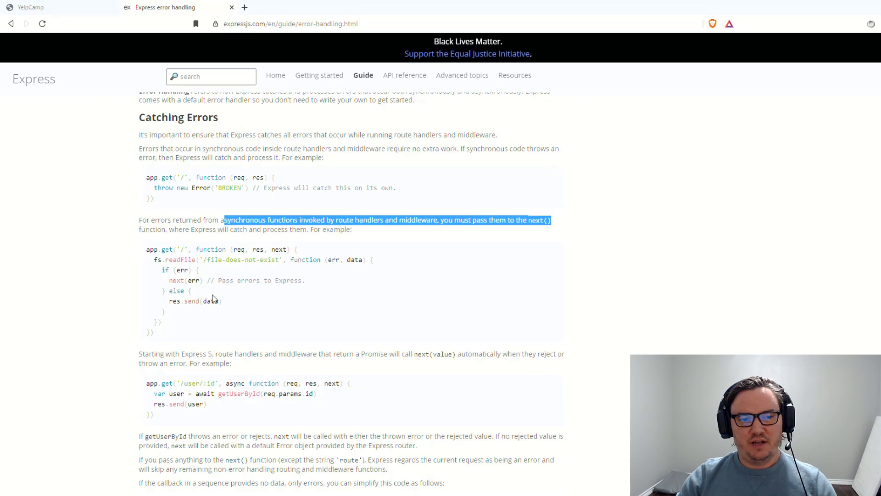
pyautogui.click(303, 319)
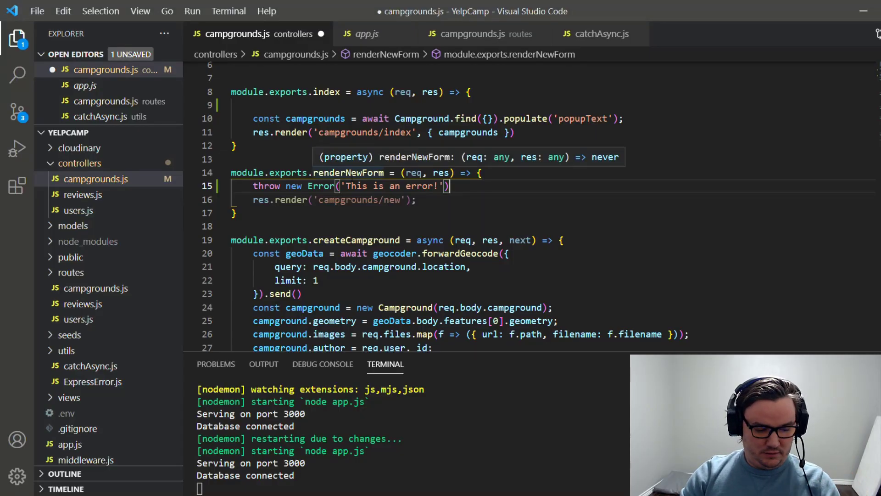
# Delete the renderNewForm test throw, then compare the controller against the catchAsync helper.
pyautogui.press('Delete')
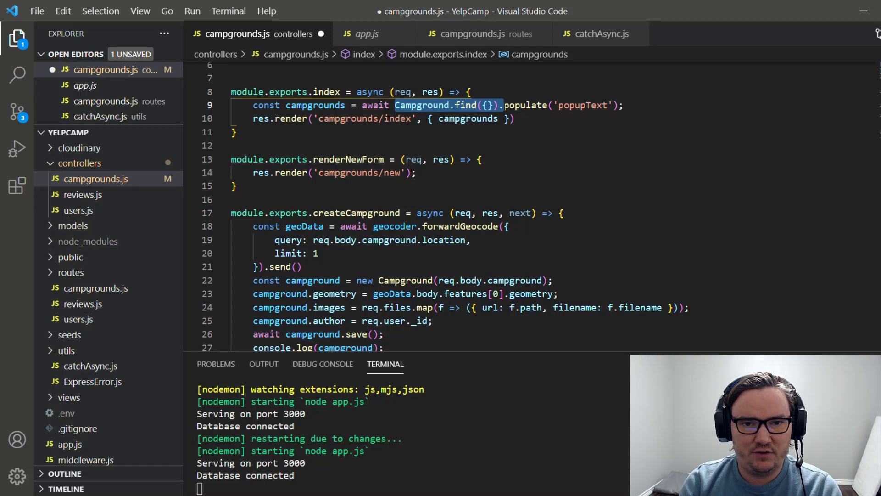
pyautogui.click(598, 33)
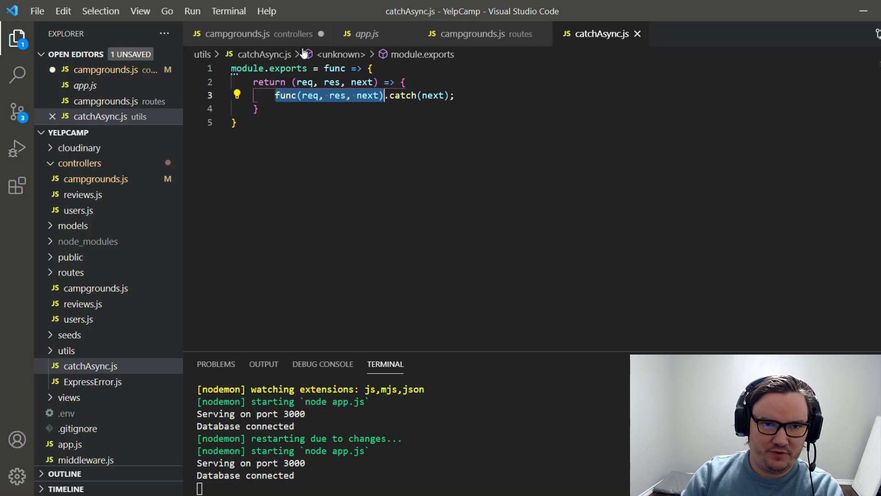
pyautogui.click(242, 33)
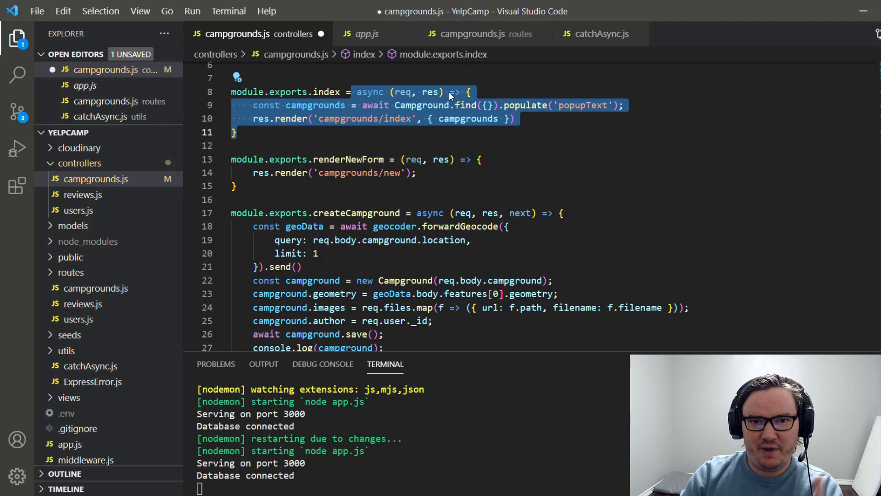
pyautogui.click(599, 33)
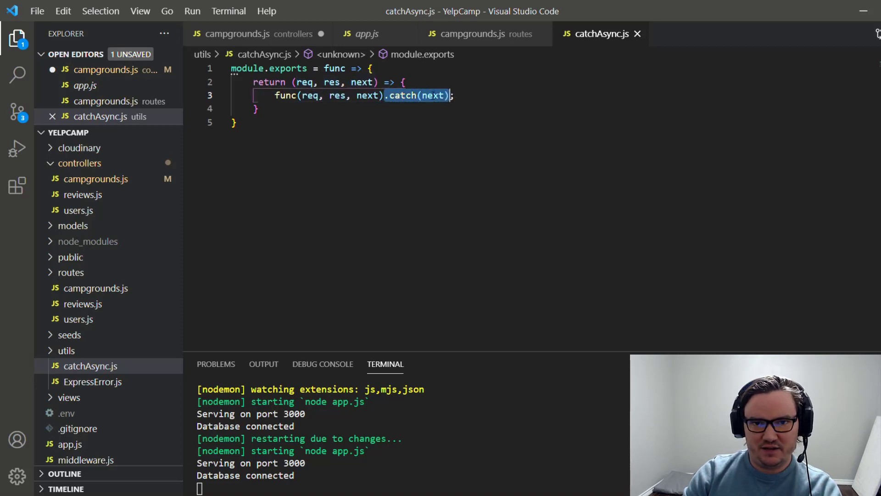
pyautogui.click(404, 82)
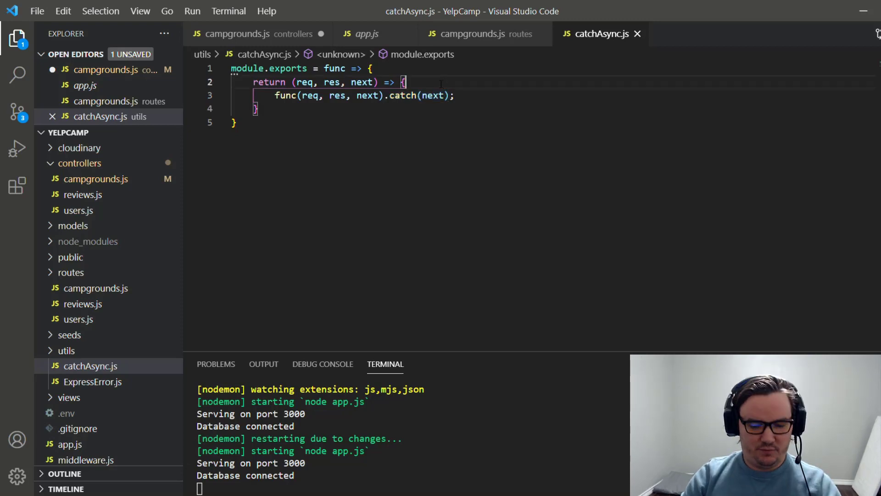
pyautogui.write('try {')
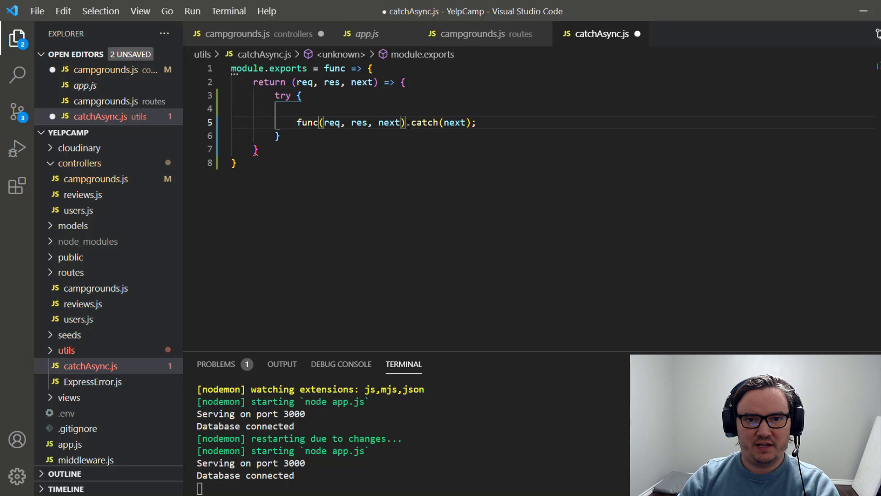
pyautogui.write('c')
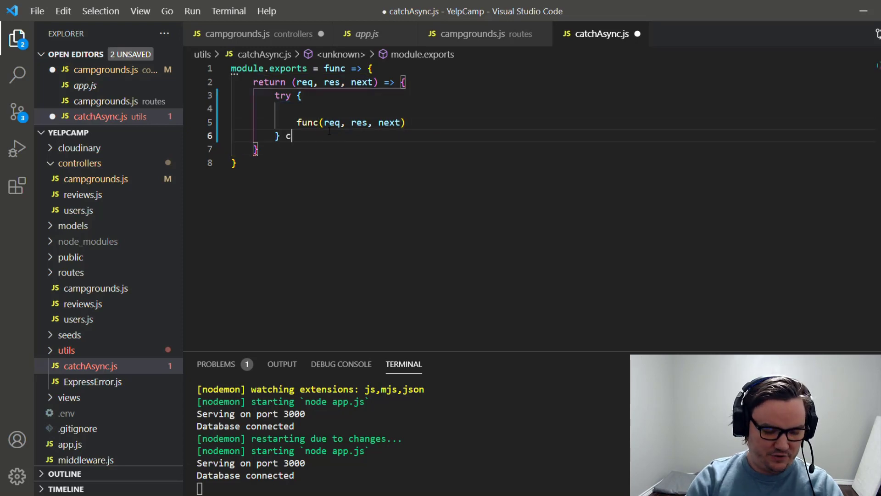
pyautogui.write('atch(err) {')
pyautogui.write('next')
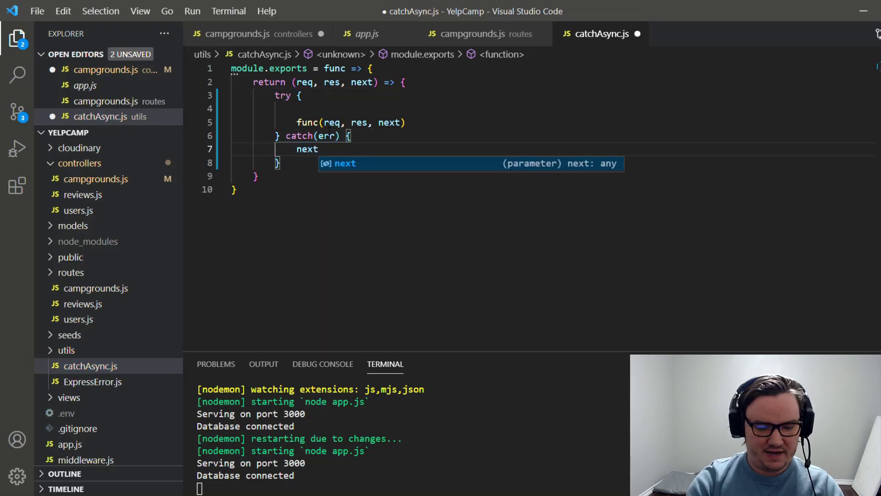
pyautogui.write('(err)')
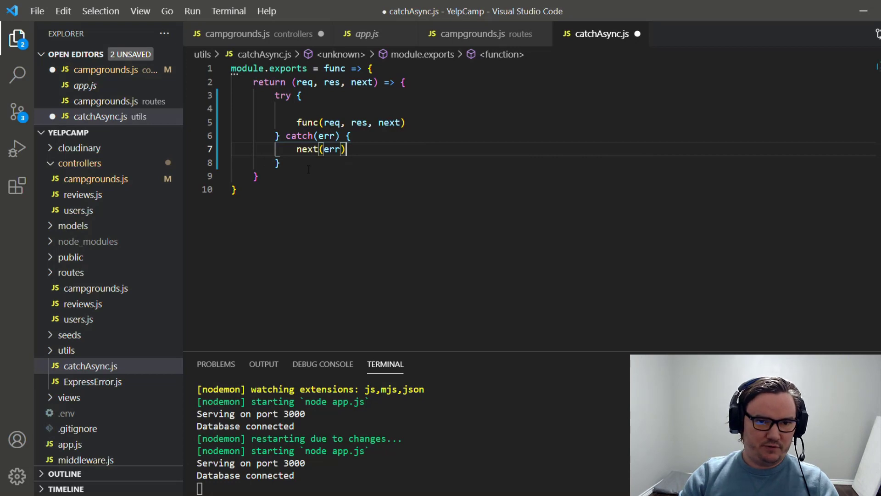
pyautogui.press('Backspace')
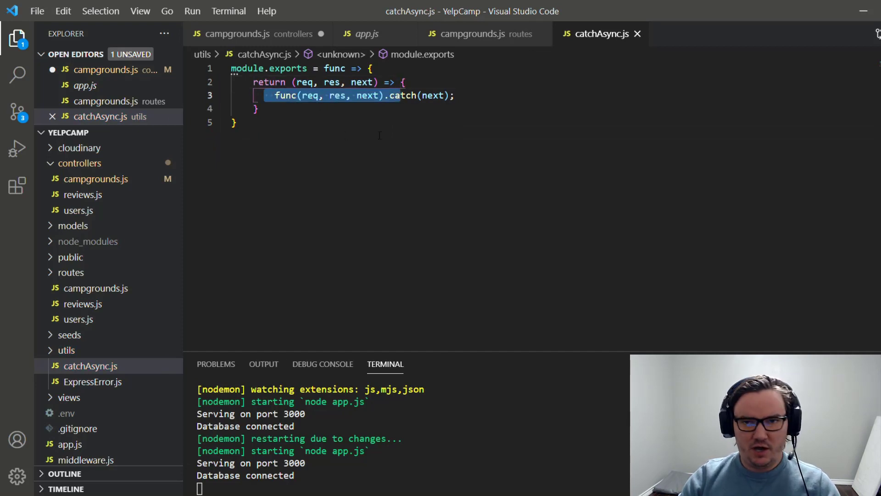
pyautogui.moveTo(386, 143)
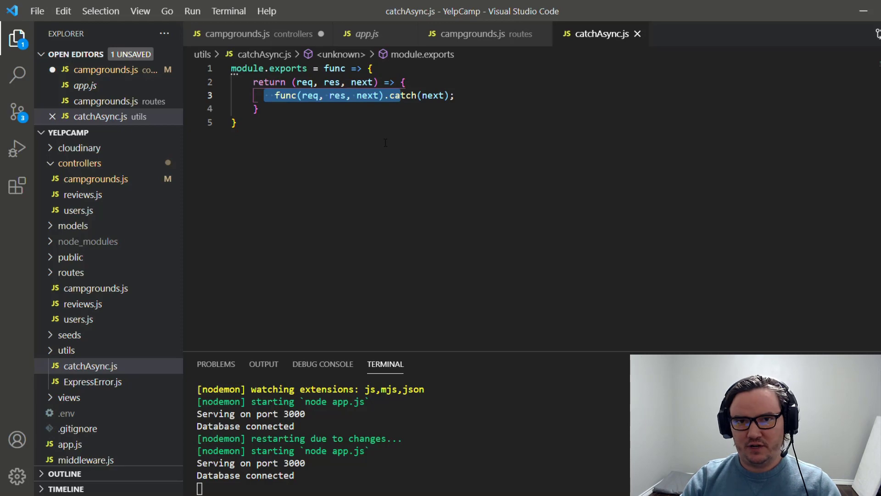
pyautogui.click(253, 33)
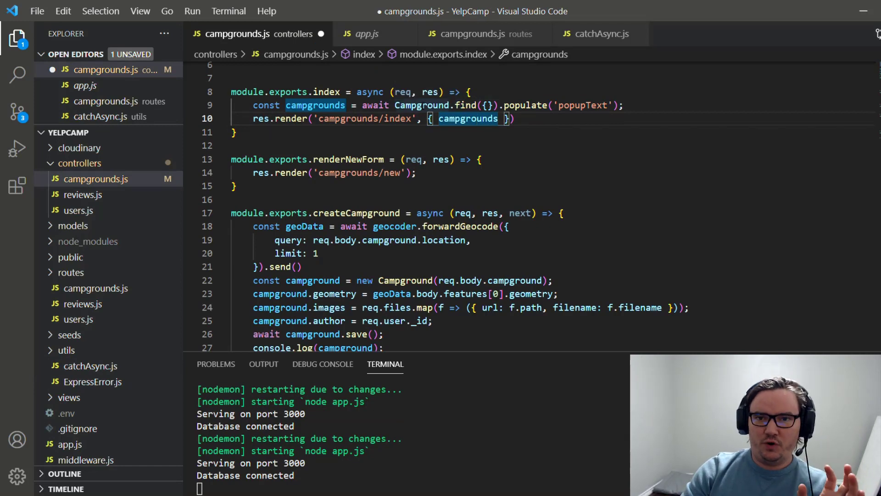
pyautogui.moveTo(587, 40)
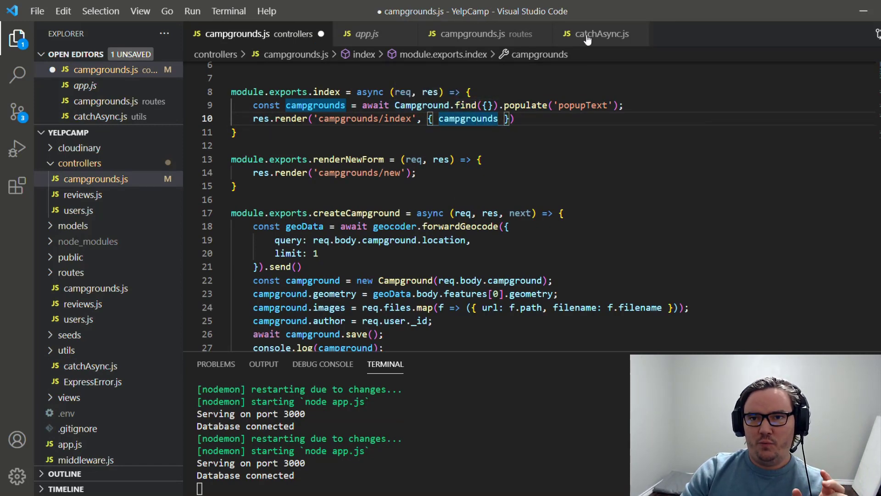
pyautogui.click(599, 34)
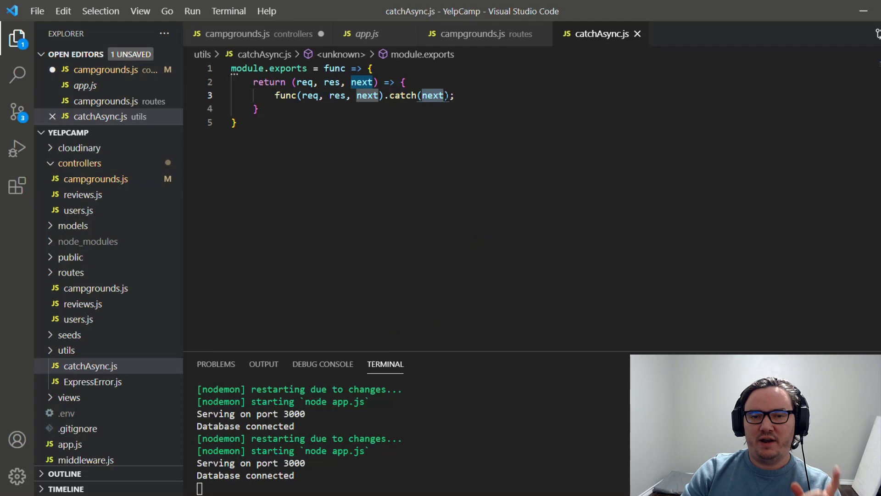
# Compare the campgrounds controller with the catchAsync helper once more.
pyautogui.click(256, 33)
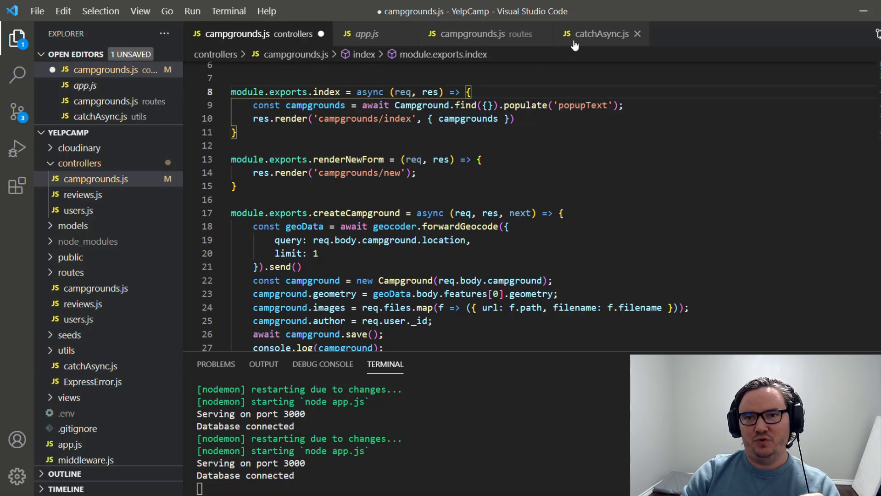
pyautogui.moveTo(598, 34)
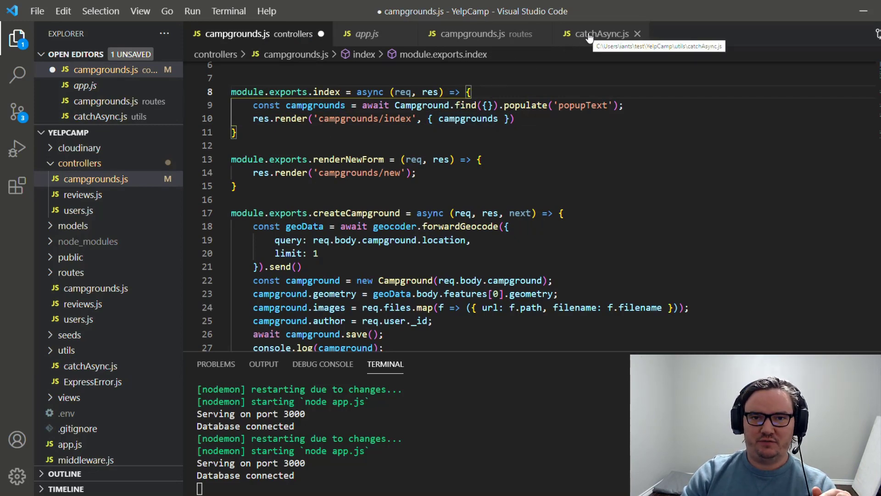
pyautogui.click(597, 33)
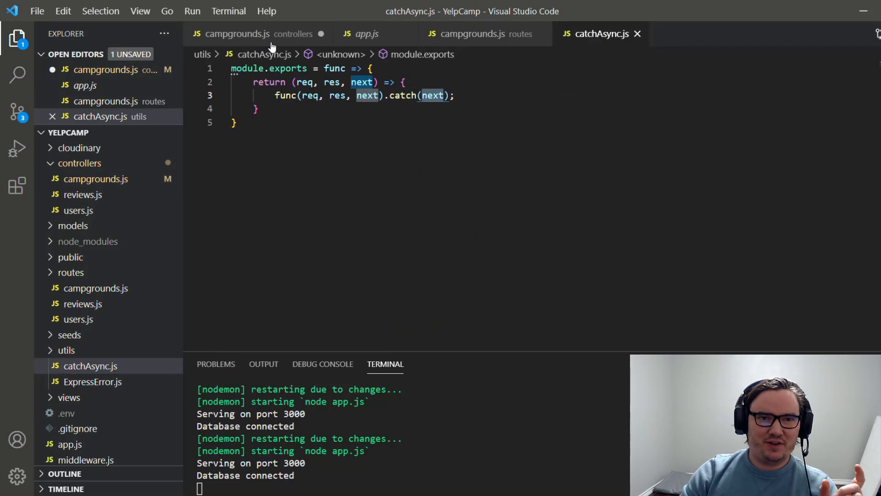
pyautogui.click(242, 33)
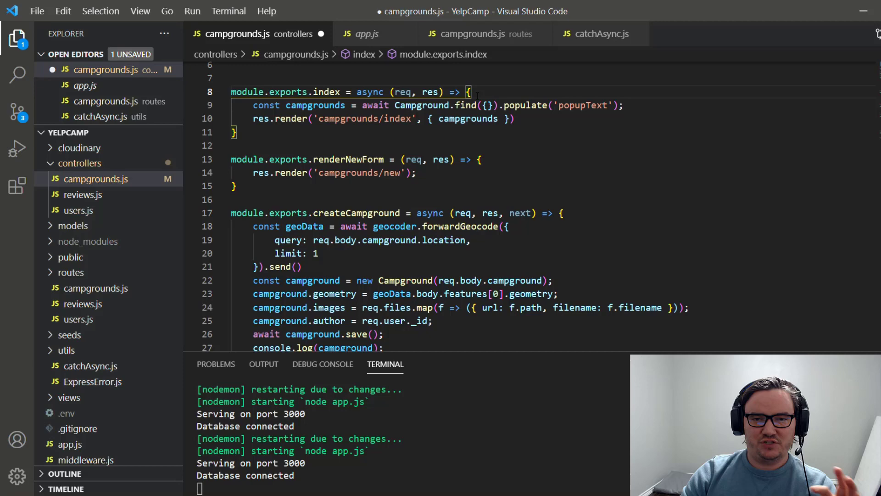
# Add next(new Error('Something is broken!')) atop index and save the controller.
pyautogui.press('Enter')
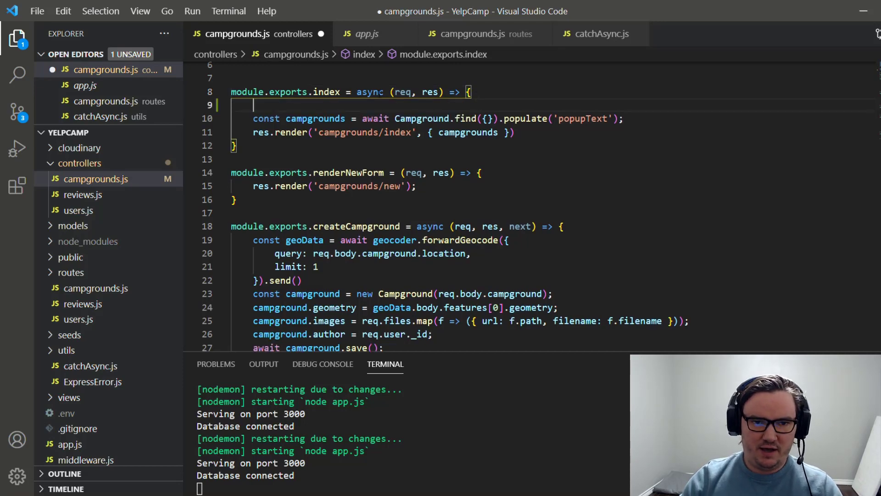
pyautogui.write('next')
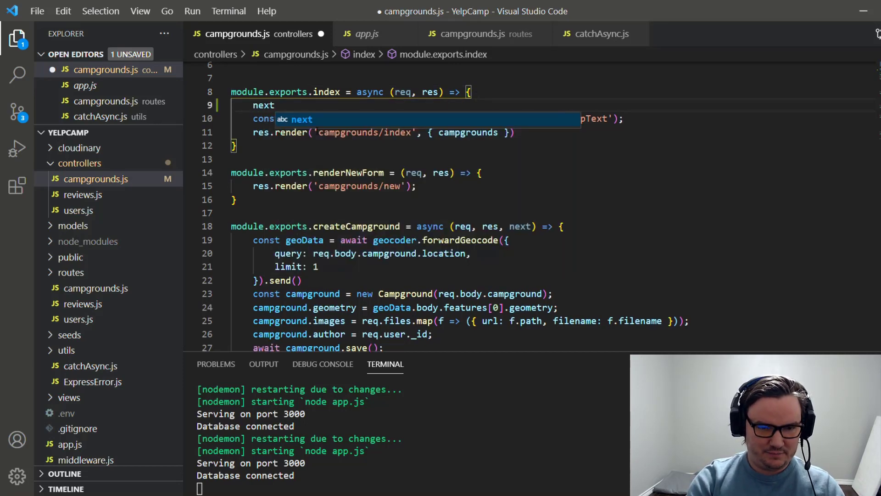
pyautogui.write("(new Error('")
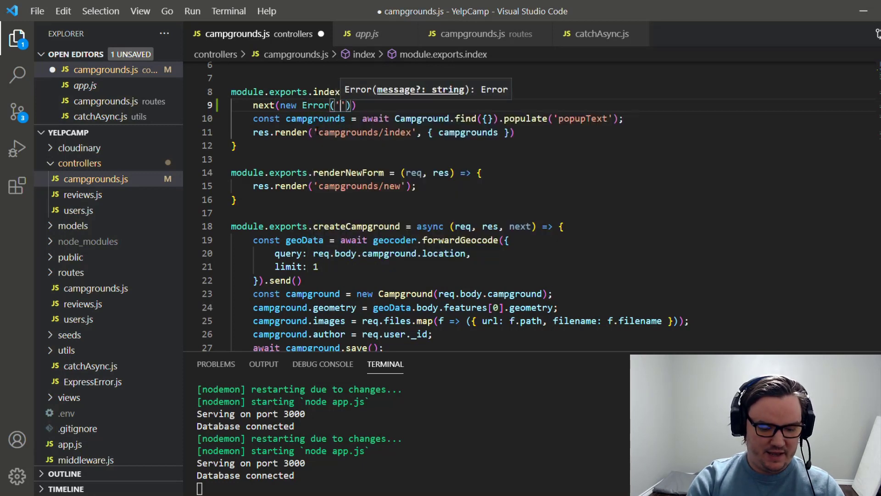
pyautogui.write('Something is broken!')
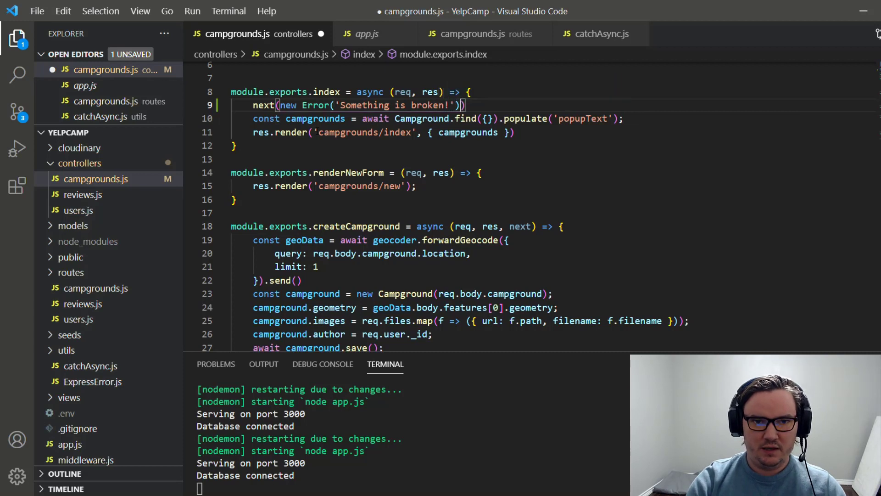
pyautogui.press('ctrl+s')
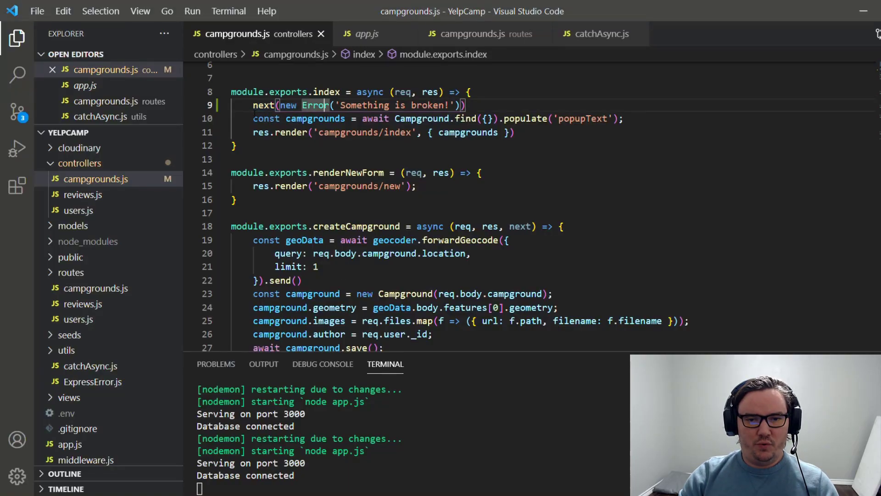
# Switch to the Brave window showing the YelpCamp campgrounds page.
pyautogui.press('alt+tab')
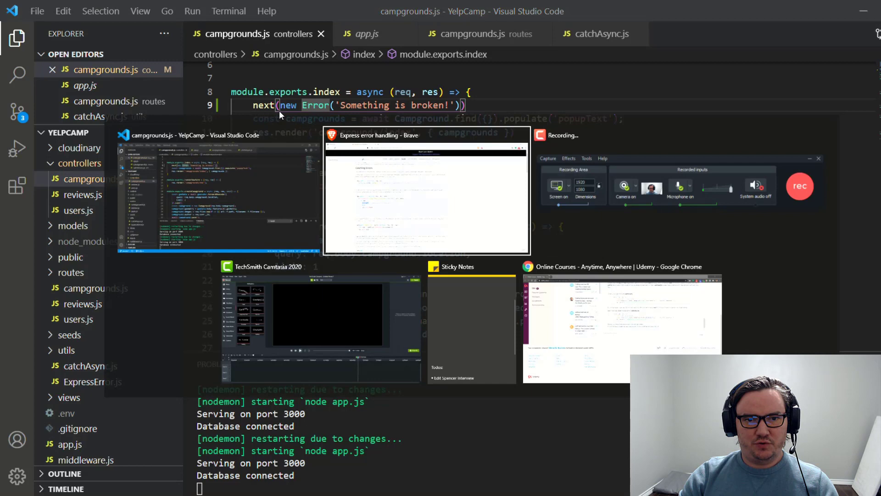
pyautogui.click(426, 192)
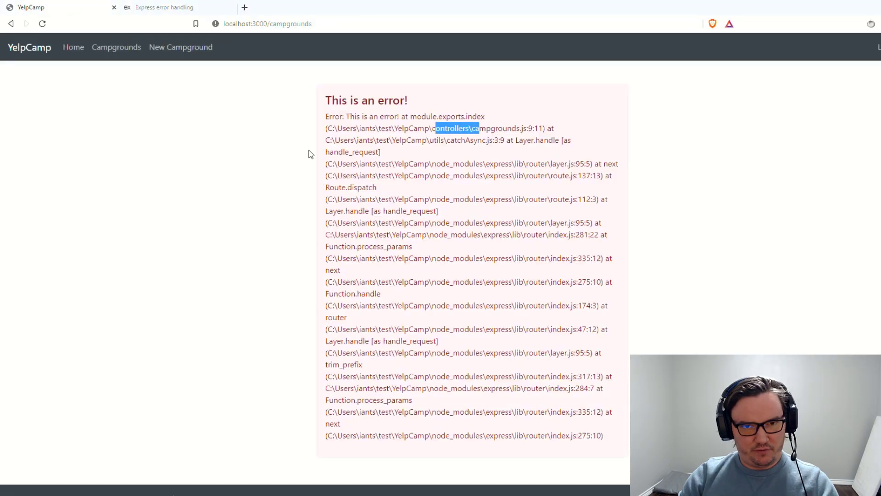
pyautogui.moveTo(369, 139)
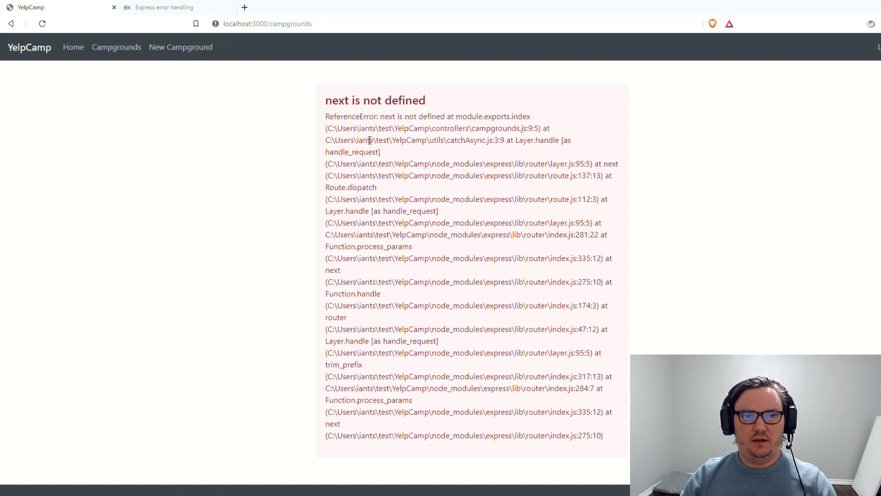
pyautogui.moveTo(368, 116)
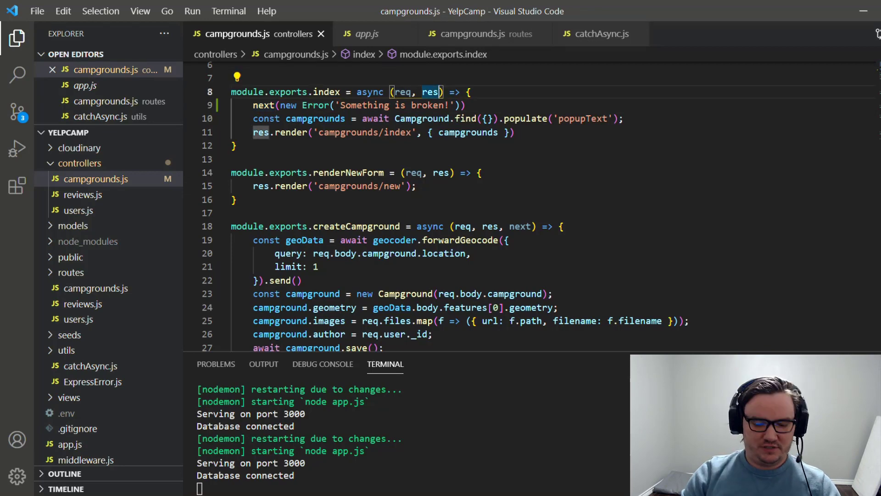
# Add next to index's parameters, then check catchAsync and the campgrounds.index route reference.
pyautogui.write(', next')
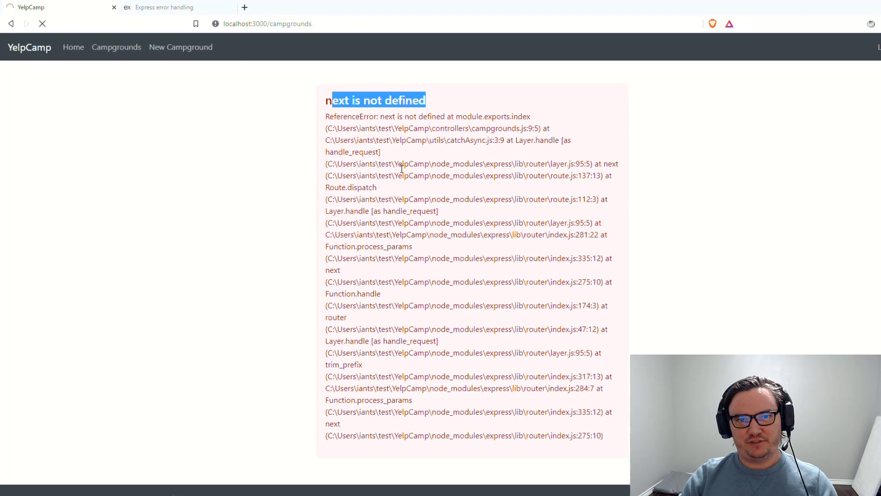
pyautogui.click(42, 23)
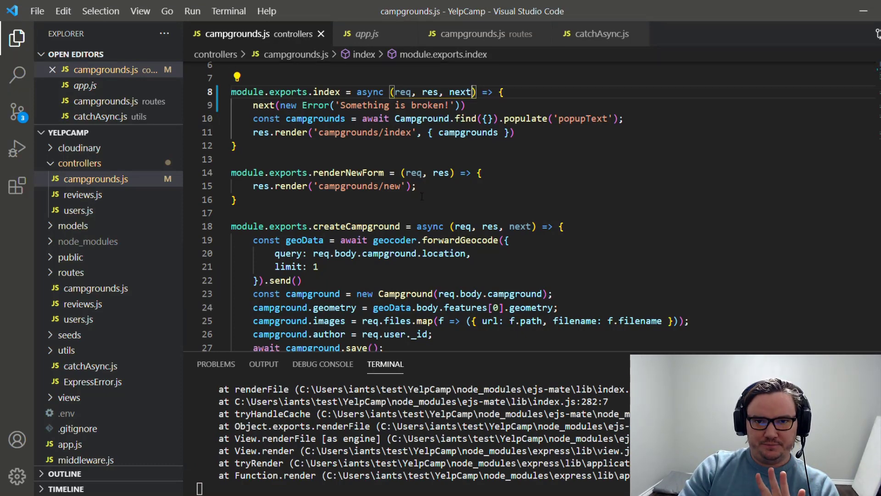
pyautogui.click(600, 33)
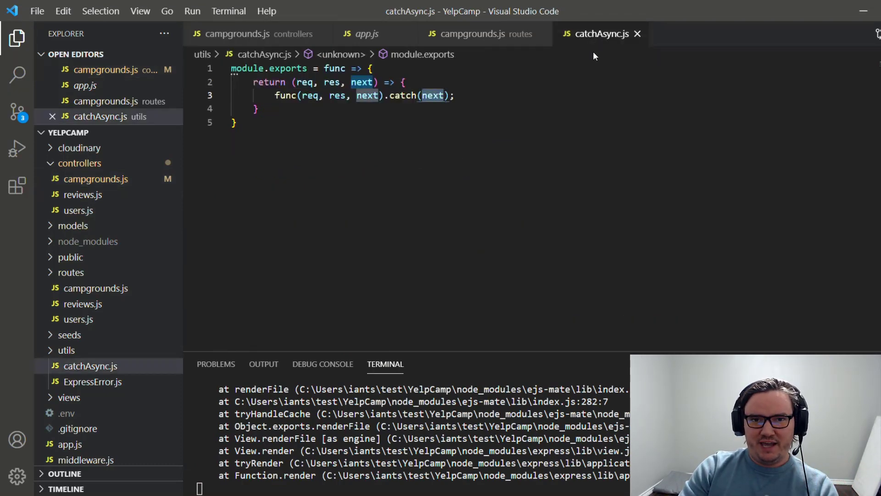
pyautogui.moveTo(253, 34)
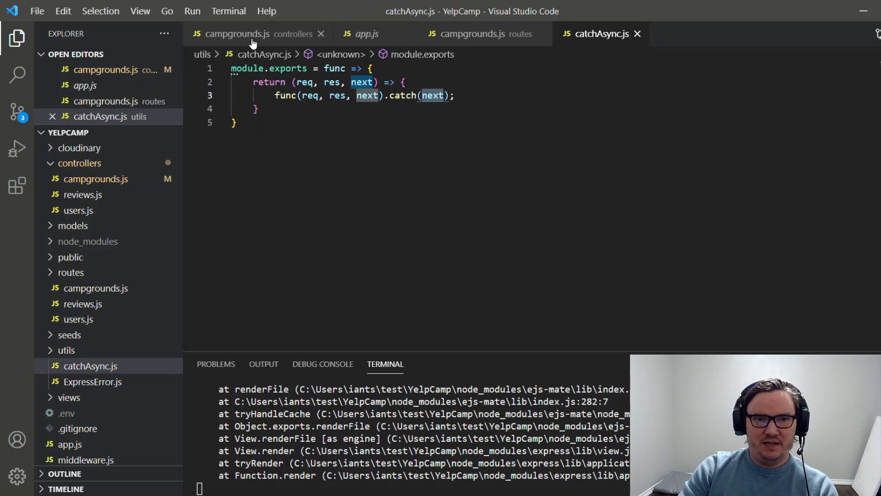
pyautogui.click(482, 33)
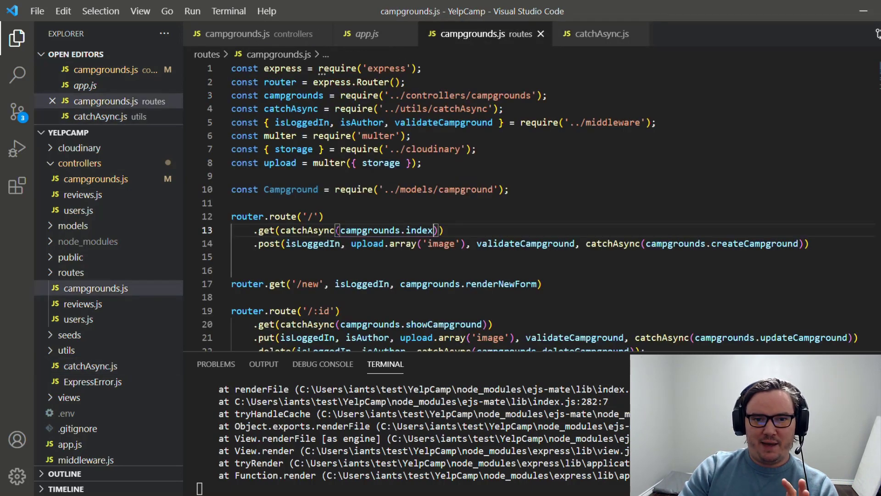
pyautogui.doubleClick(387, 230)
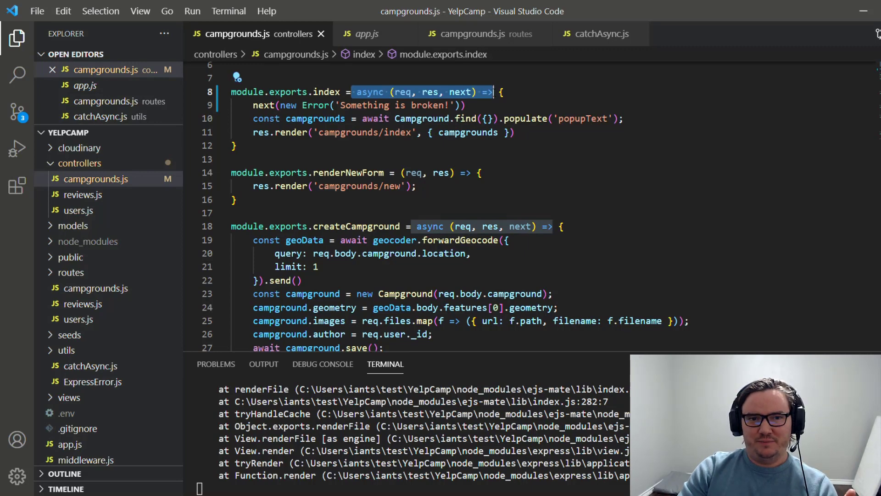
pyautogui.moveTo(404, 118)
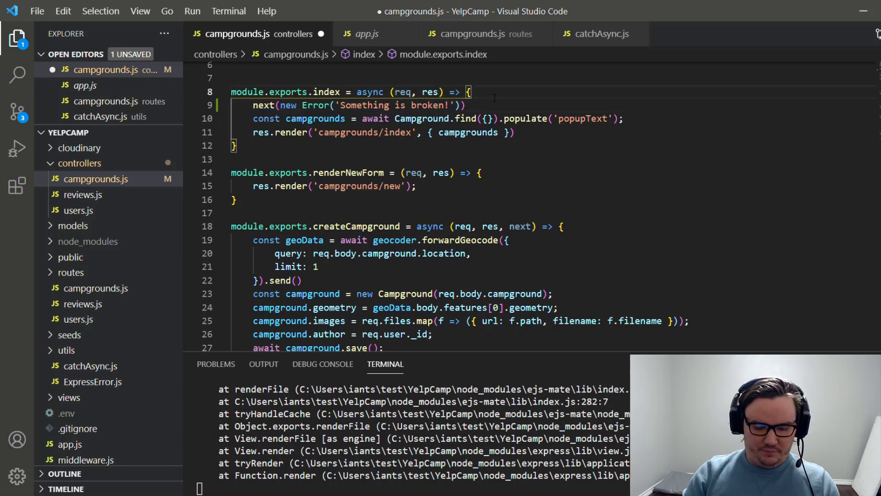
# In Brave, read the Express Catching Errors guide, then return to YelpCamp's 'Something is broken!' page.
pyautogui.press('Delete')
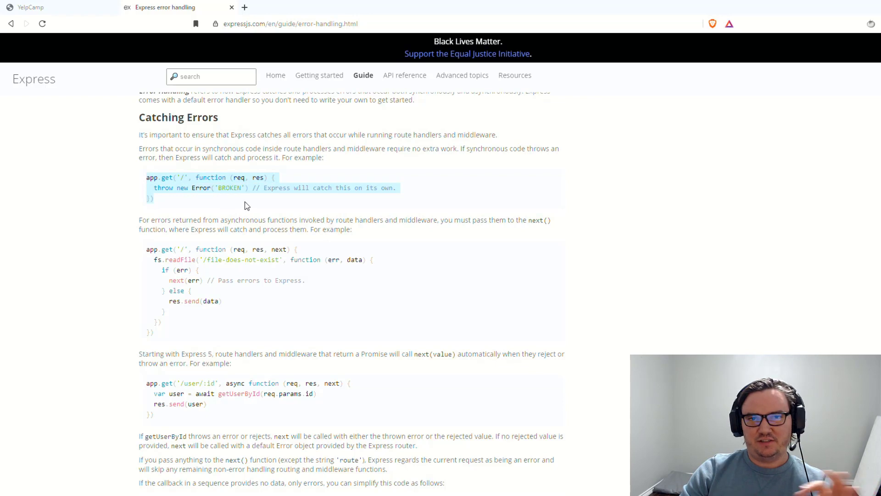
pyautogui.click(245, 191)
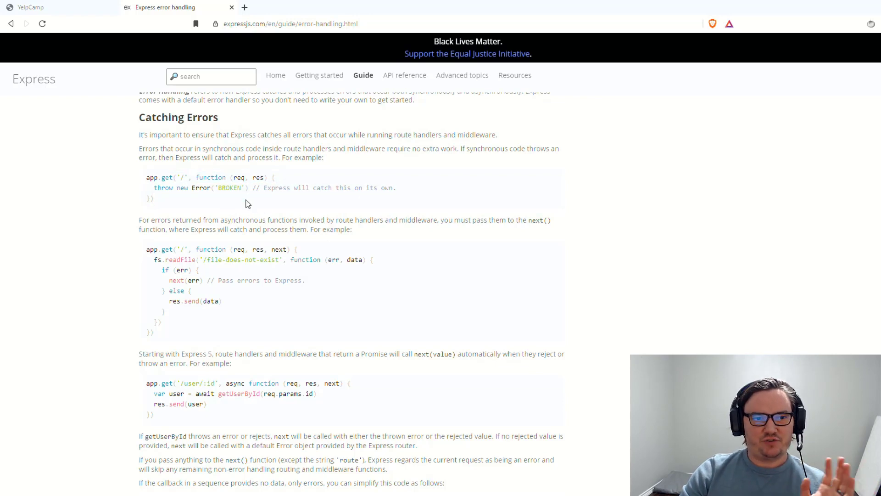
pyautogui.moveTo(314, 185)
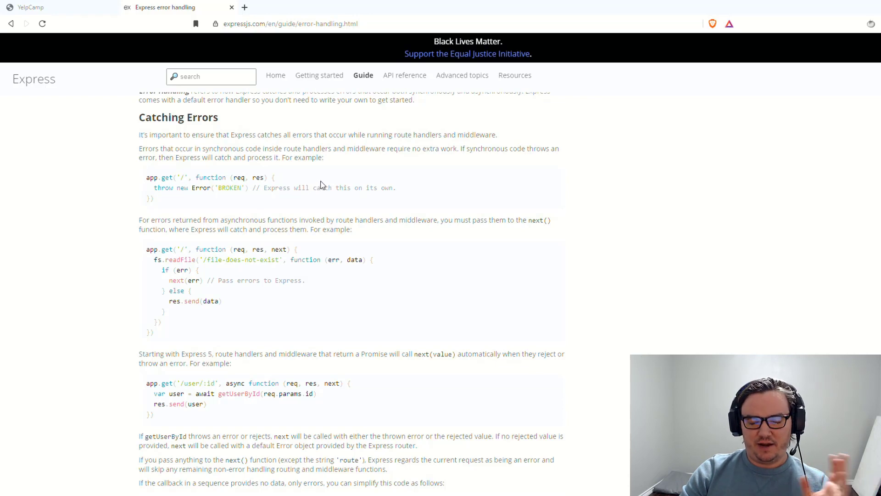
pyautogui.moveTo(307, 213)
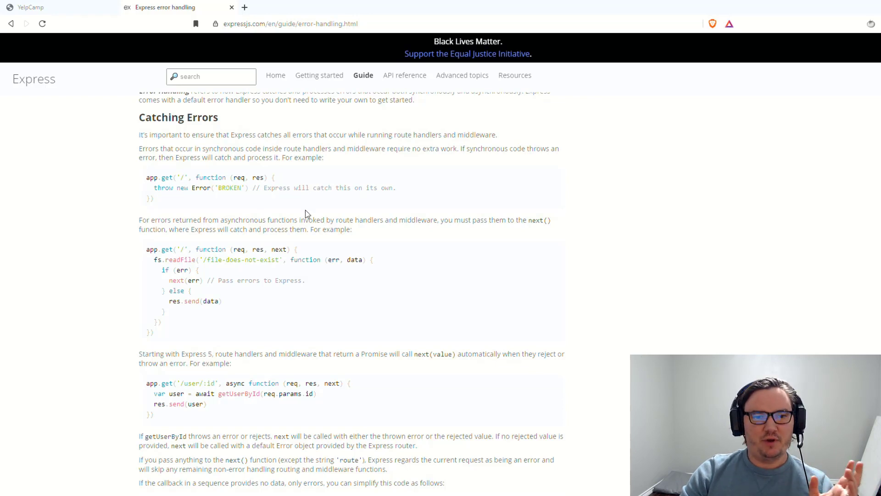
pyautogui.moveTo(244, 229)
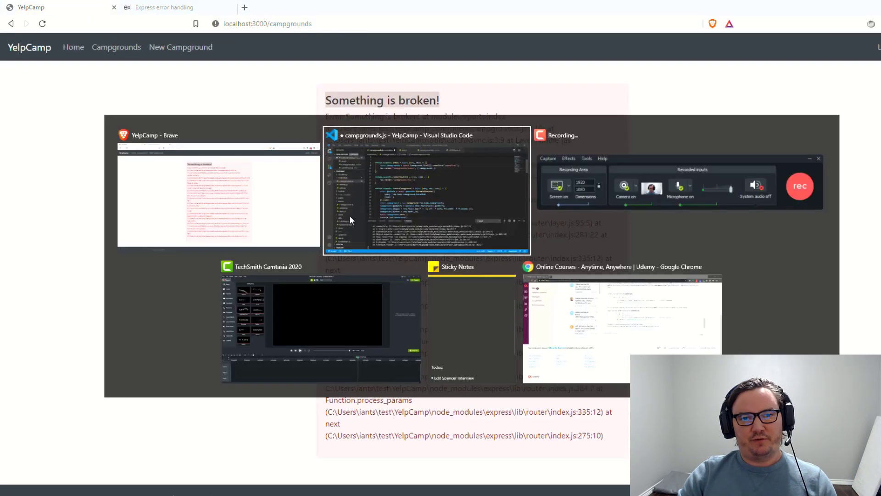
# Delete the next(new Error(...)) test line from the index controller, then view routes campgrounds.js.
pyautogui.click(425, 191)
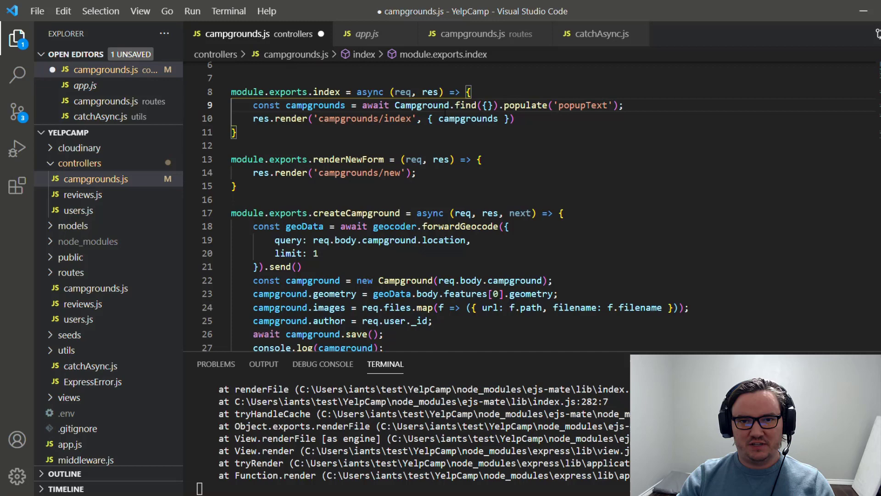
pyautogui.scroll(3)
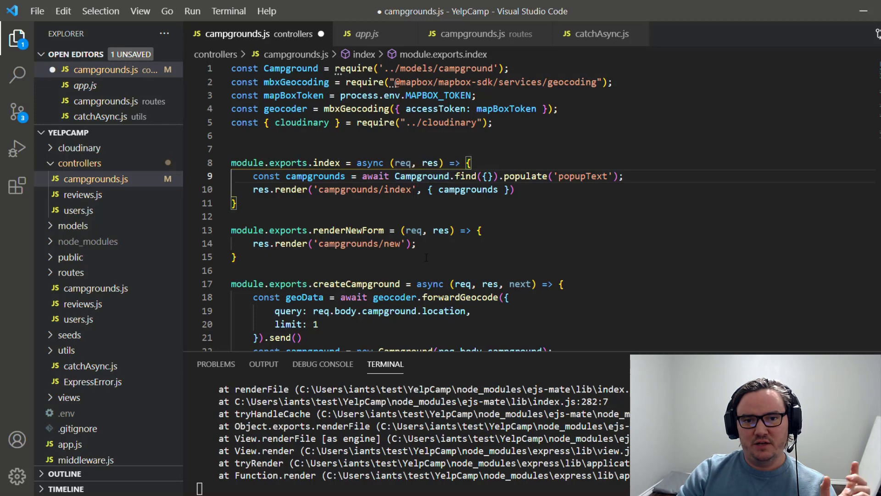
pyautogui.scroll(-3)
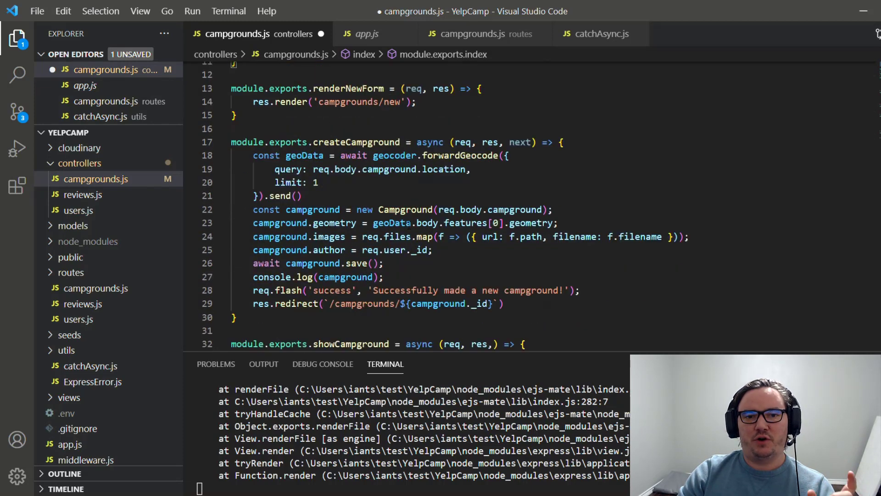
pyautogui.moveTo(392, 209)
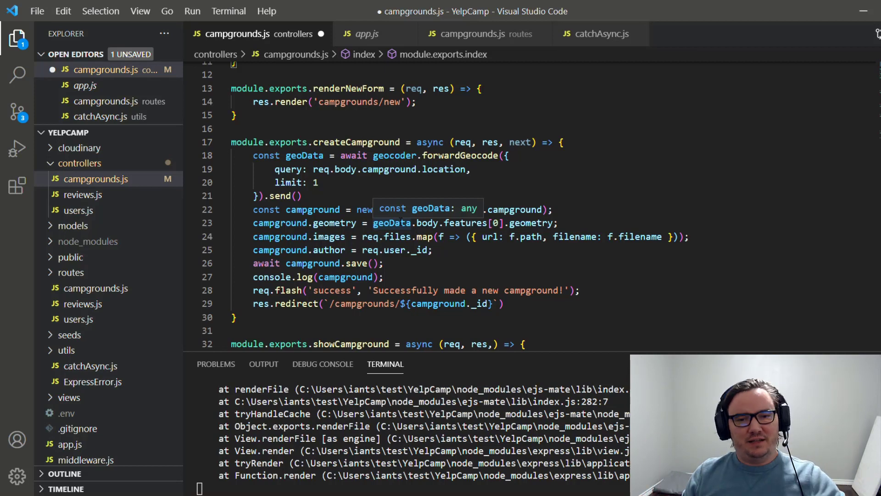
pyautogui.click(478, 33)
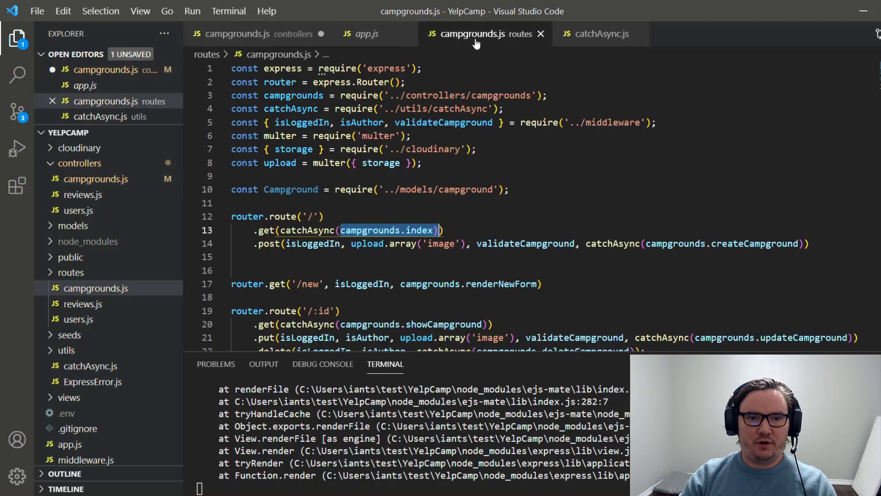
# Scroll the routes file and open middleware.js at the isLoggedIn function calling next().
pyautogui.scroll(-3)
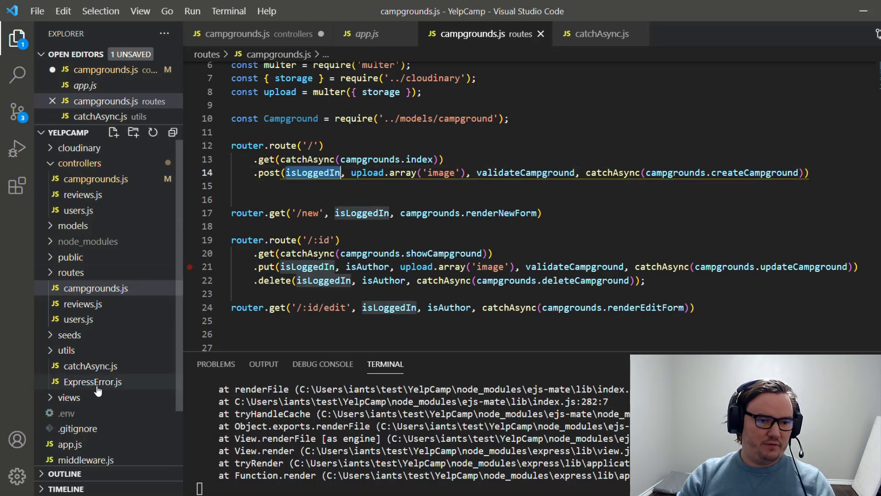
pyautogui.click(85, 460)
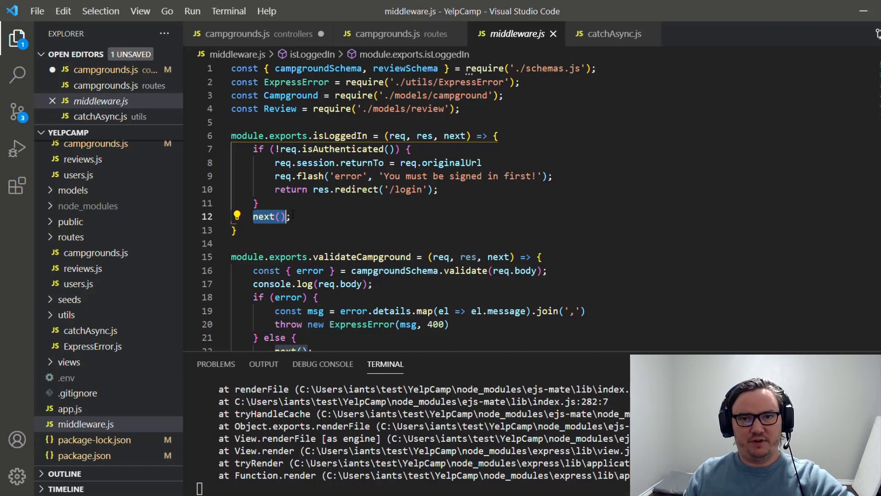
pyautogui.moveTo(398, 34)
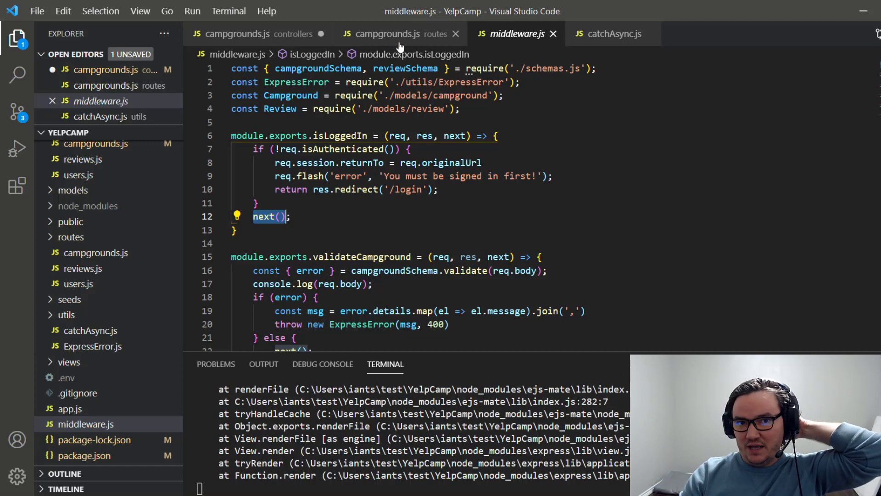
# Inspect the POST route's upload.array('image') and validateCampground middleware, then revisit middleware.js.
pyautogui.click(399, 34)
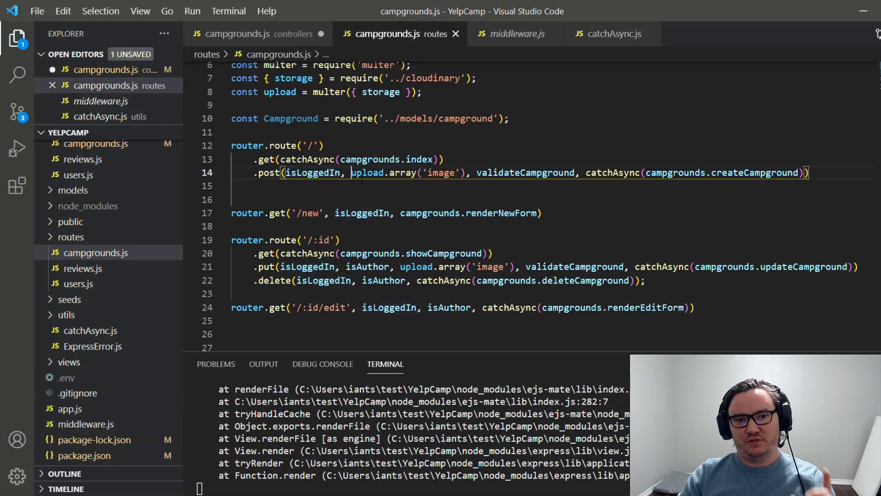
pyautogui.doubleClick(405, 172)
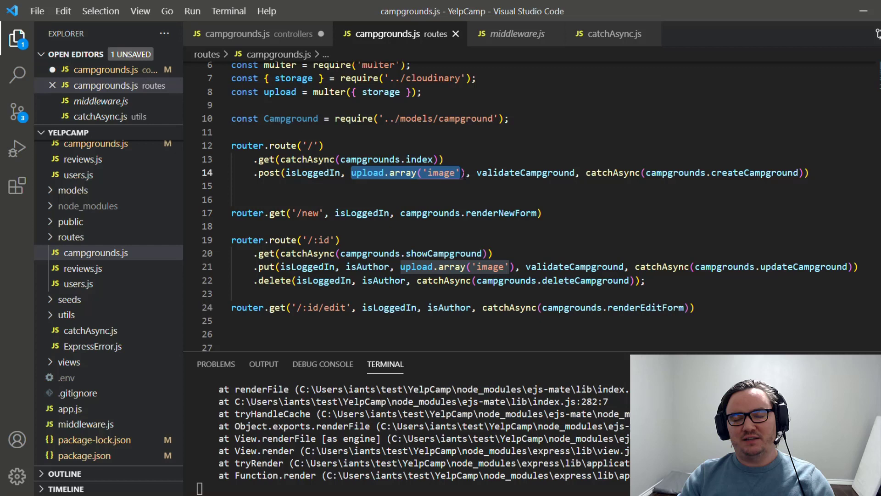
pyautogui.doubleClick(526, 173)
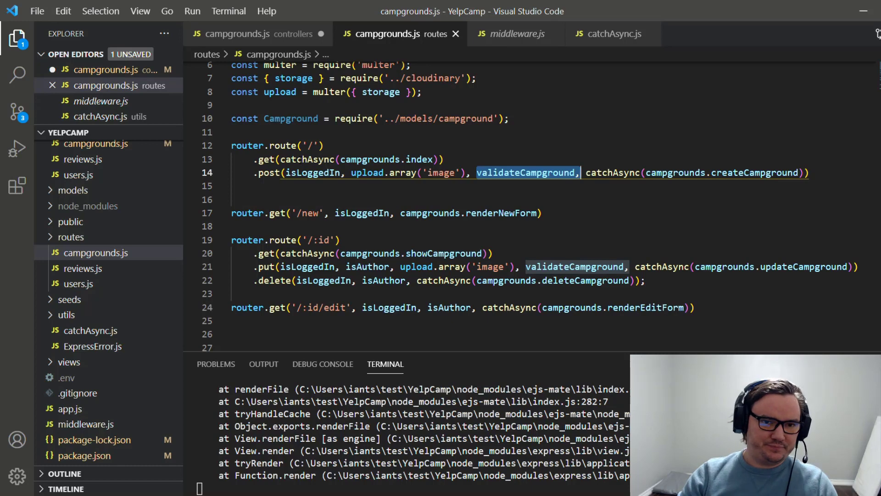
pyautogui.click(517, 34)
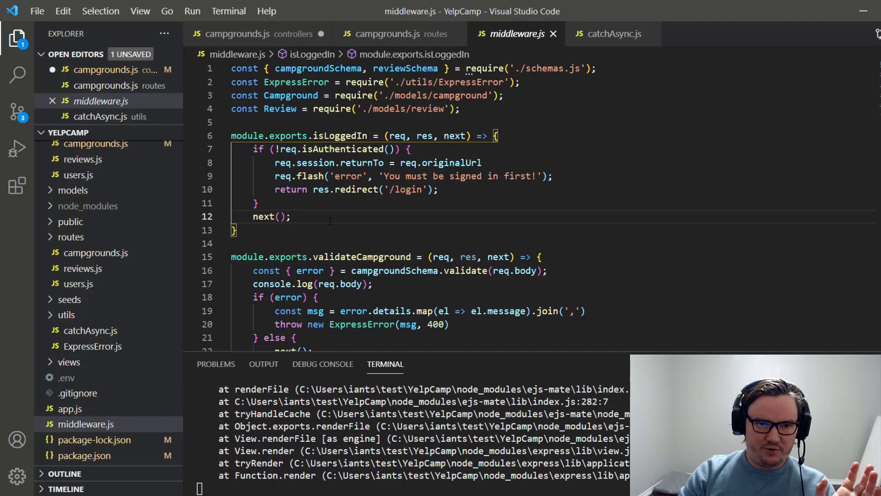
pyautogui.moveTo(410, 40)
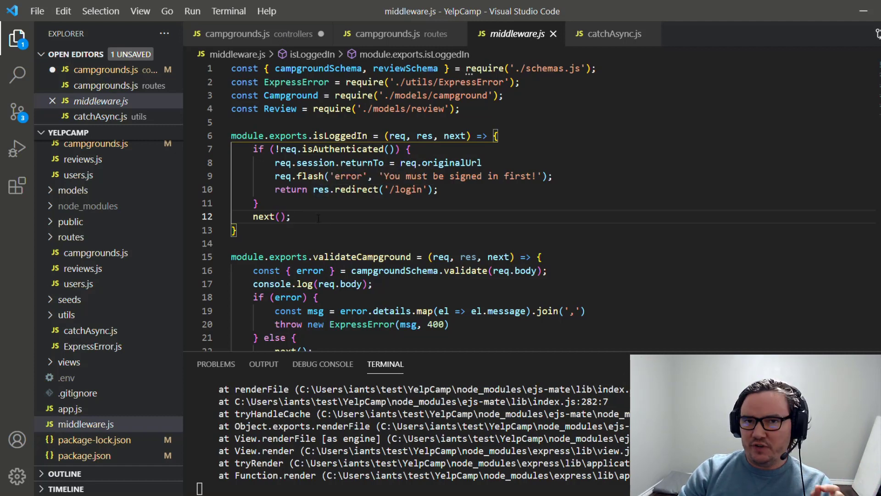
# Review createCampground's req, res, next parameters in the campgrounds controller.
pyautogui.click(393, 34)
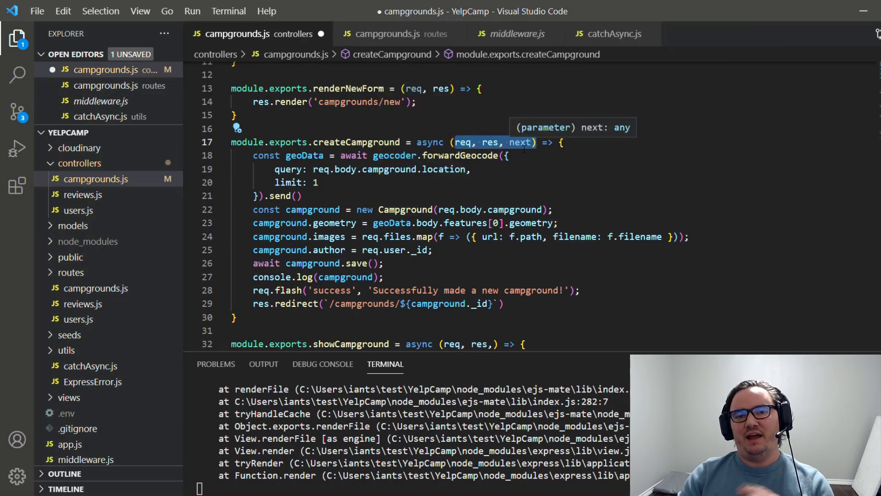
pyautogui.scroll(3)
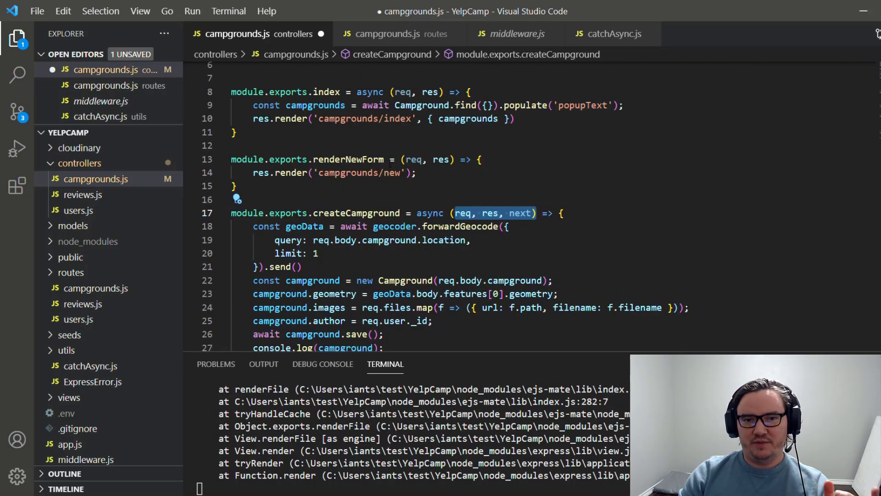
pyautogui.click(458, 185)
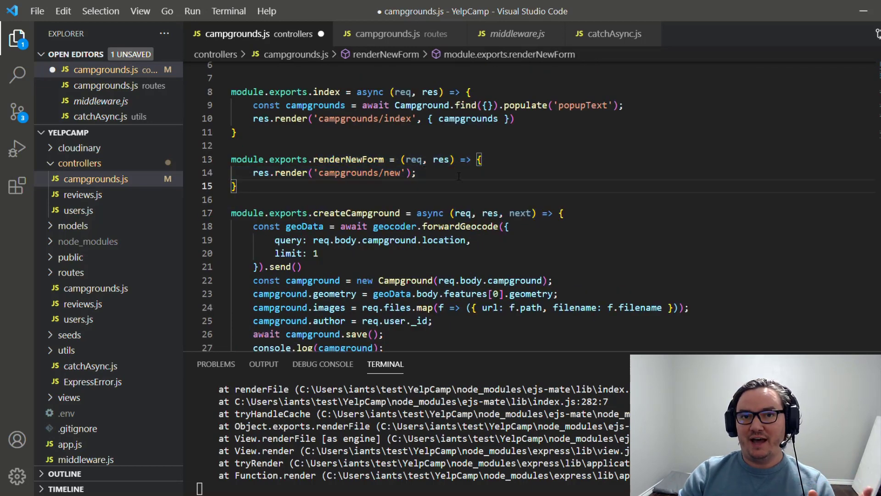